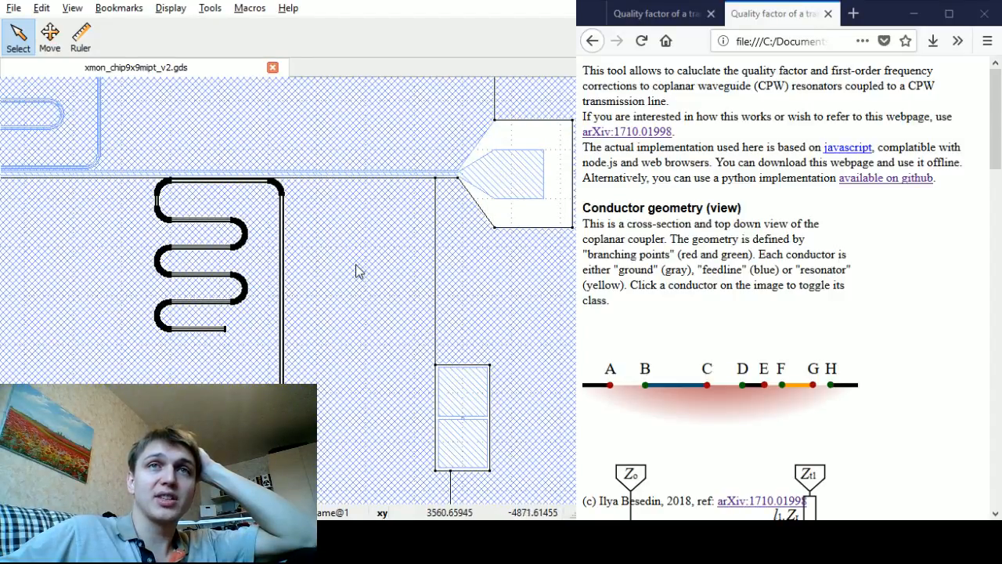
mouse_move(561, 209)
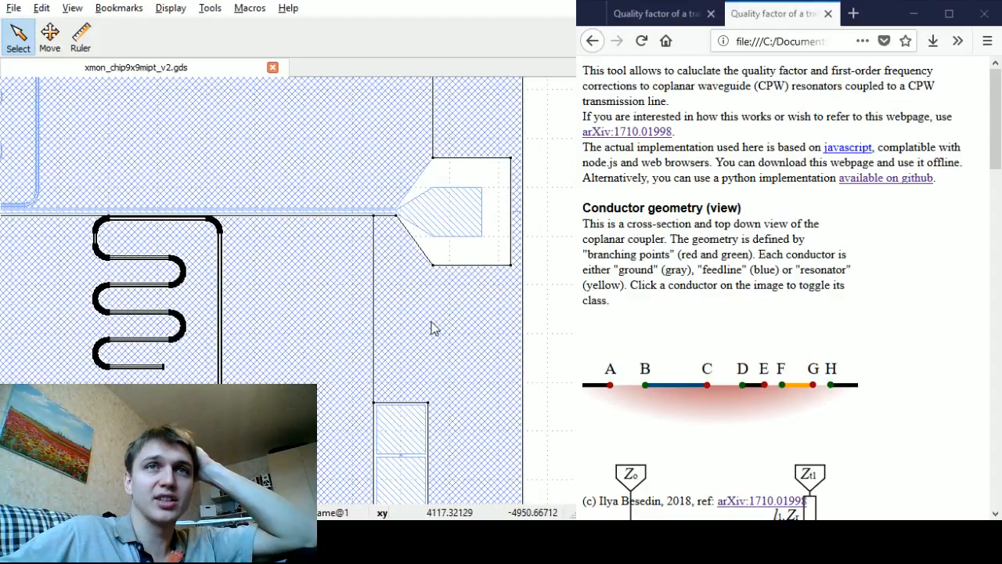
mouse_move(445, 328)
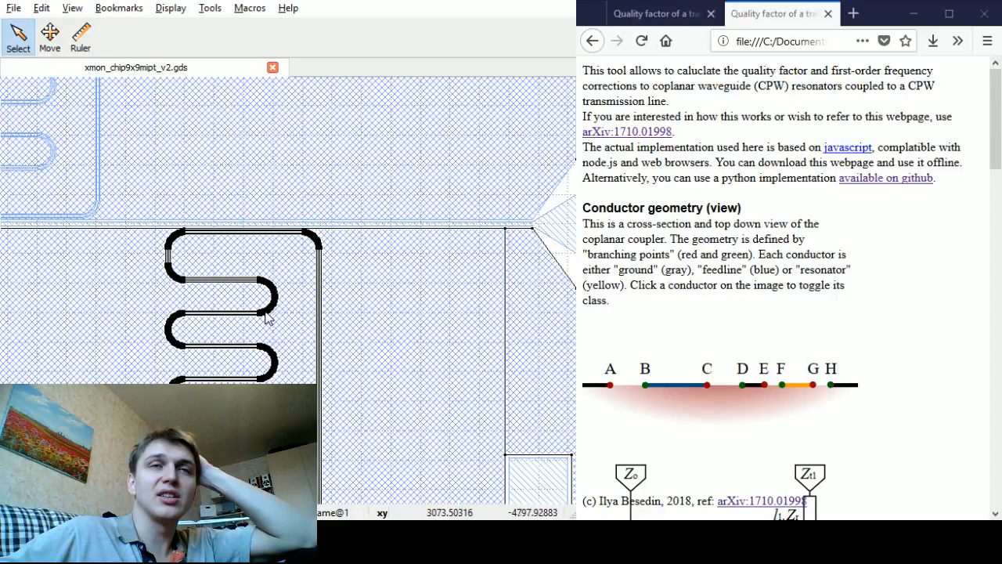
mouse_move(285, 306)
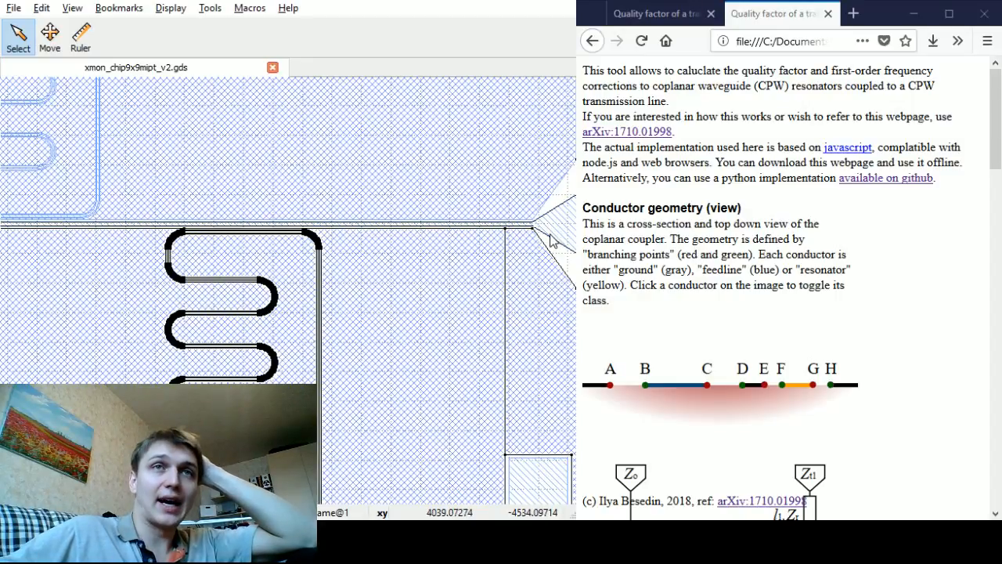
mouse_move(430, 235)
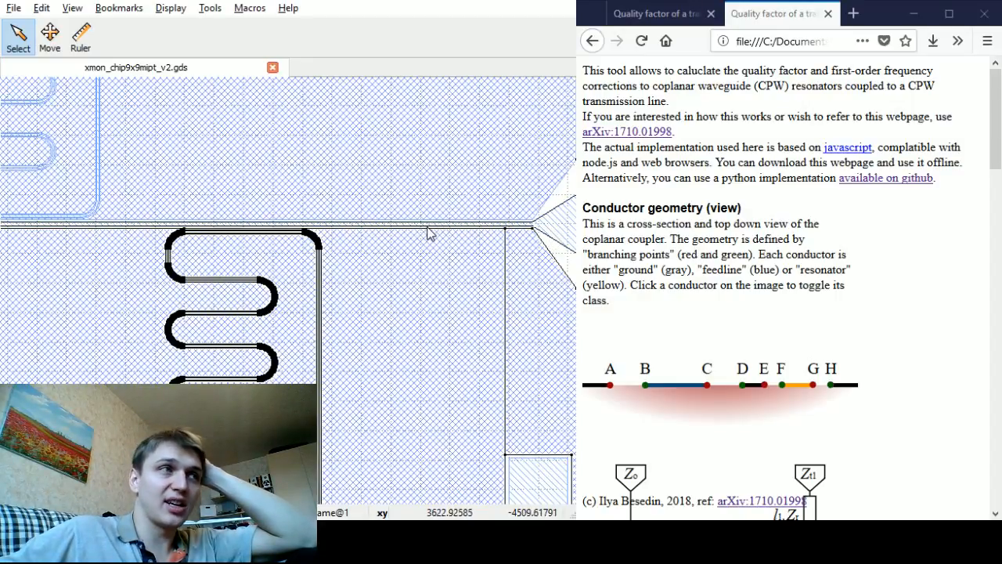
mouse_move(436, 235)
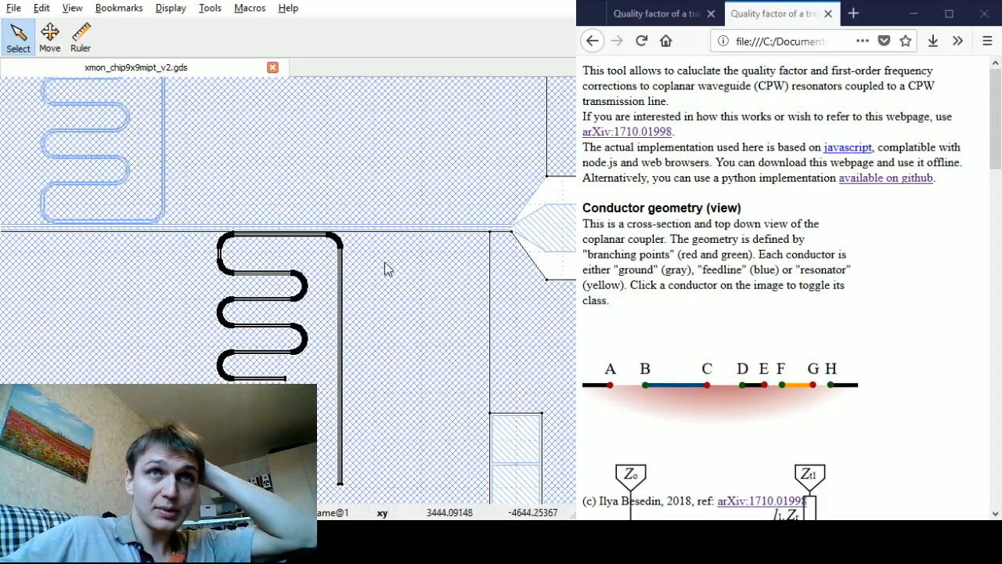
mouse_move(327, 386)
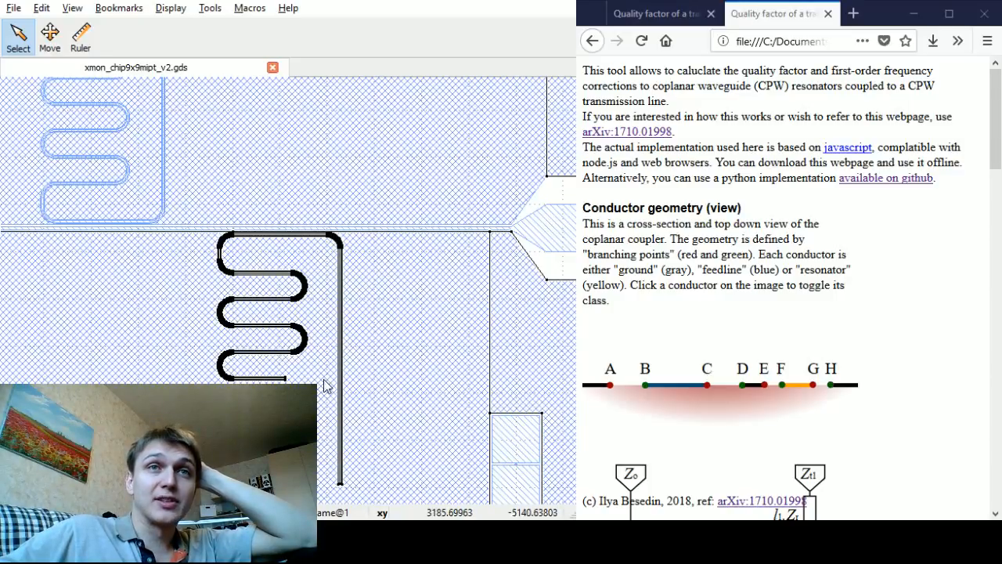
mouse_move(306, 310)
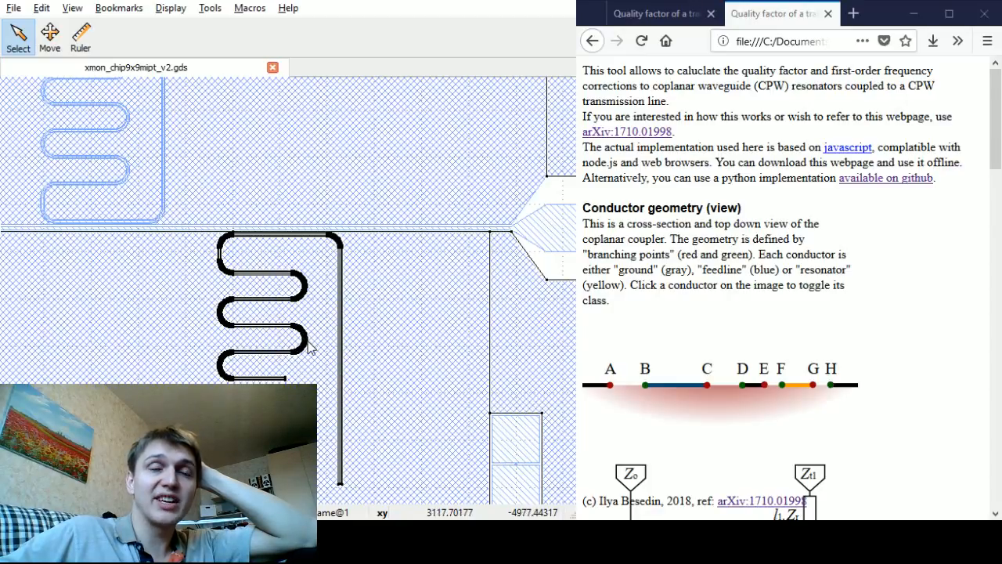
mouse_move(310, 310)
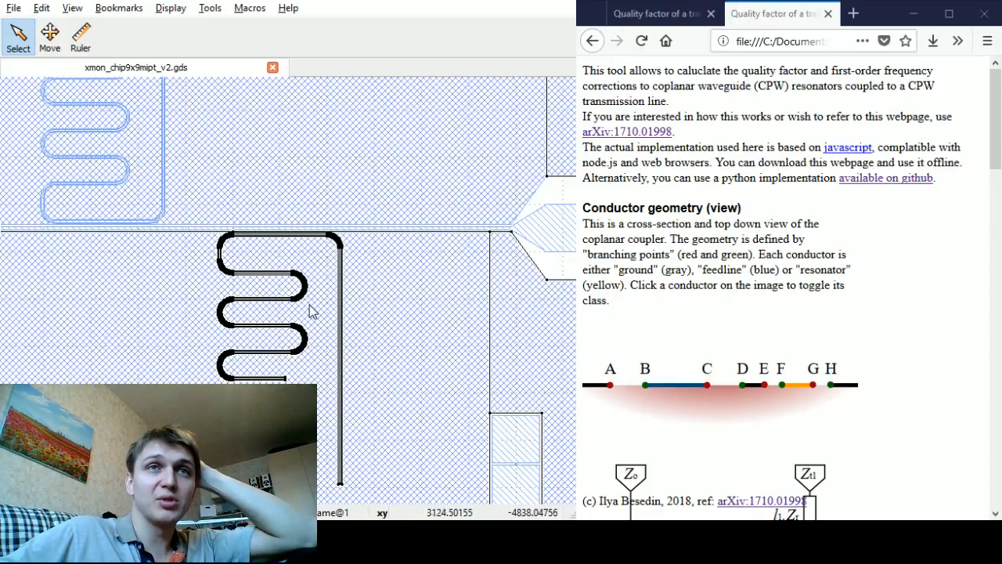
mouse_move(320, 306)
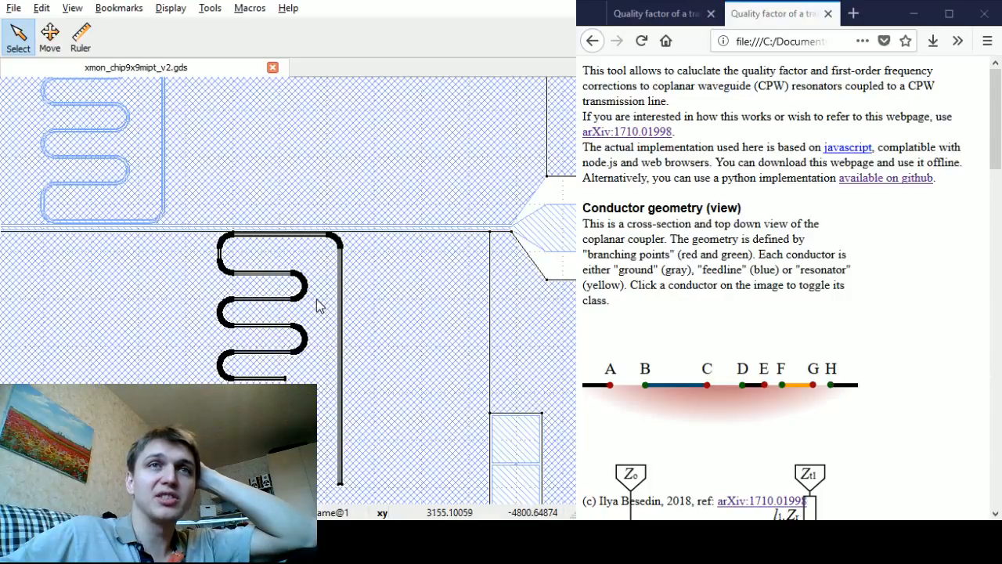
mouse_move(329, 264)
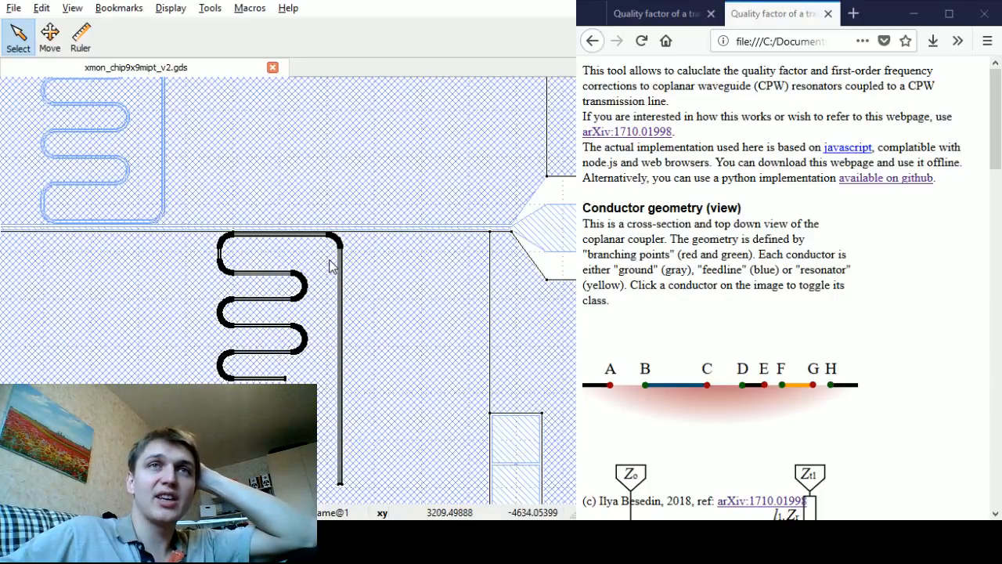
mouse_move(354, 260)
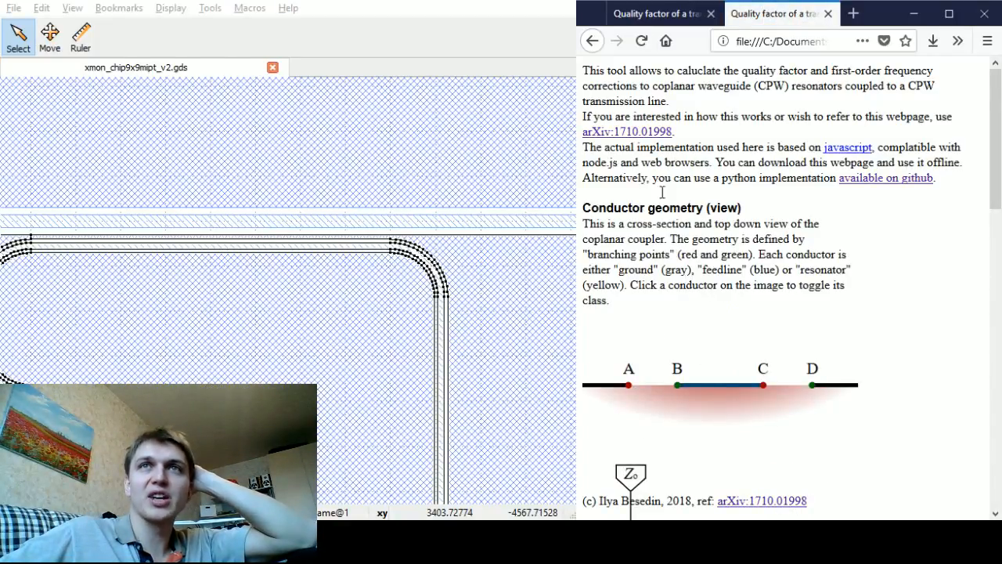
mouse_move(748, 419)
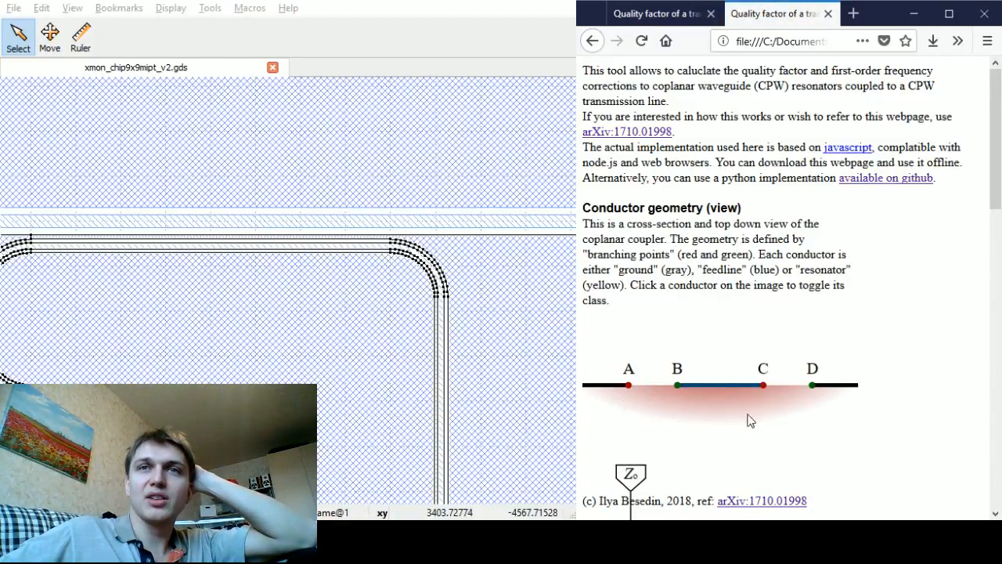
Step: Zoom into the feedline and measure the centre conductor (14.03) and gap (8.00) with rulers
scroll(down, 3)
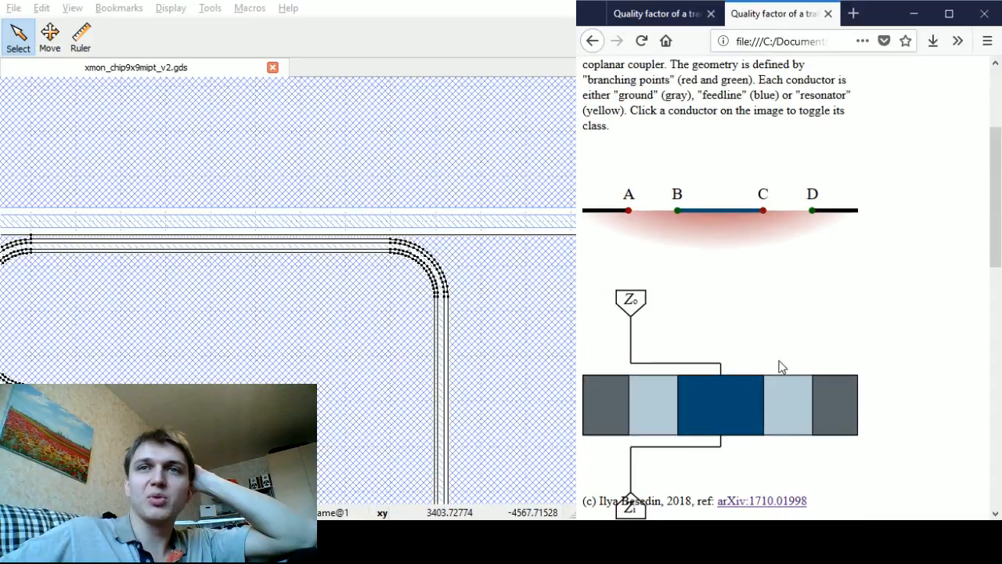
scroll(down, 3)
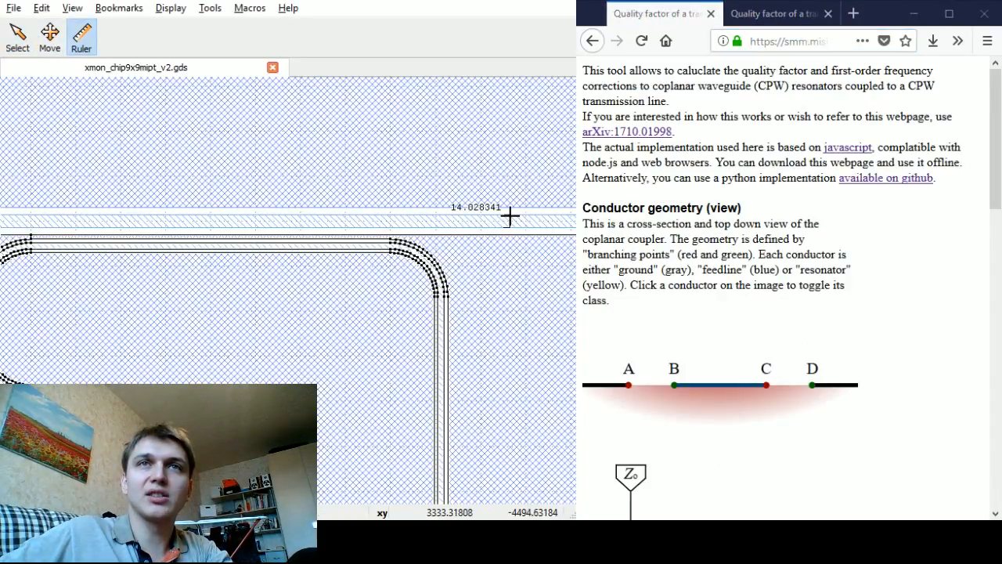
mouse_move(517, 230)
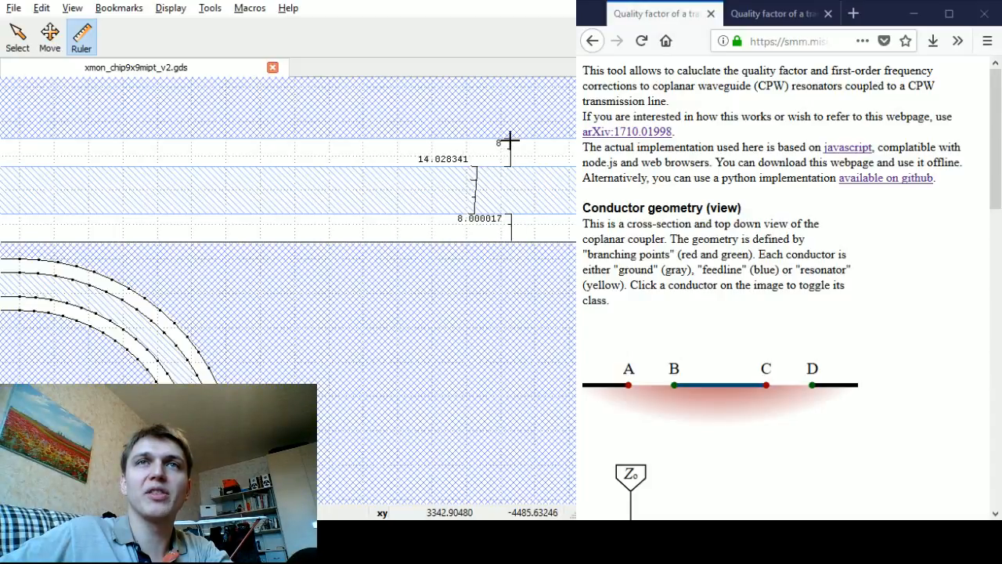
scroll(down, 3)
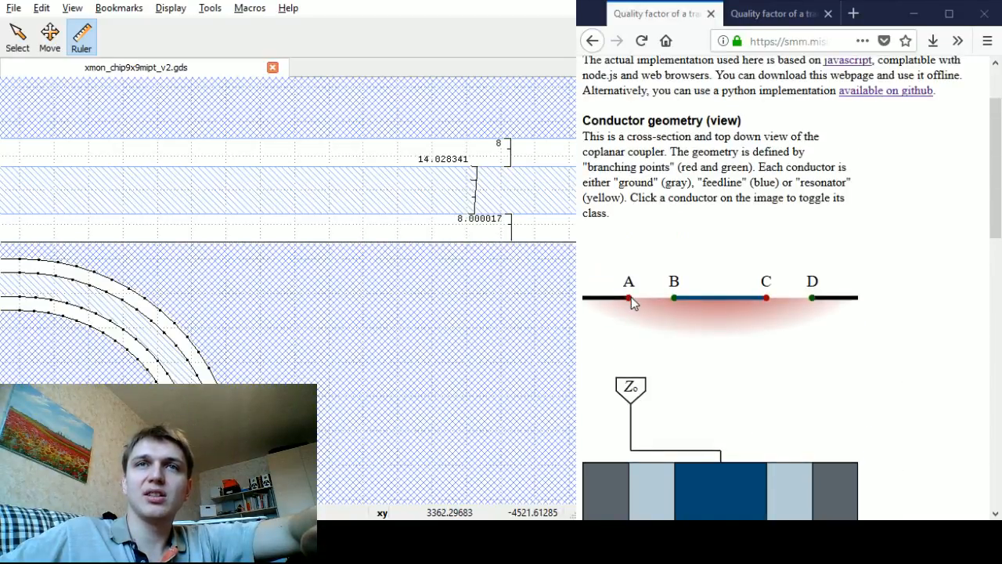
Step: Enter 8 µm gaps AB, CD and 14 µm conductor BC, giving Z0 of about 49.59 Ω
scroll(down, 3)
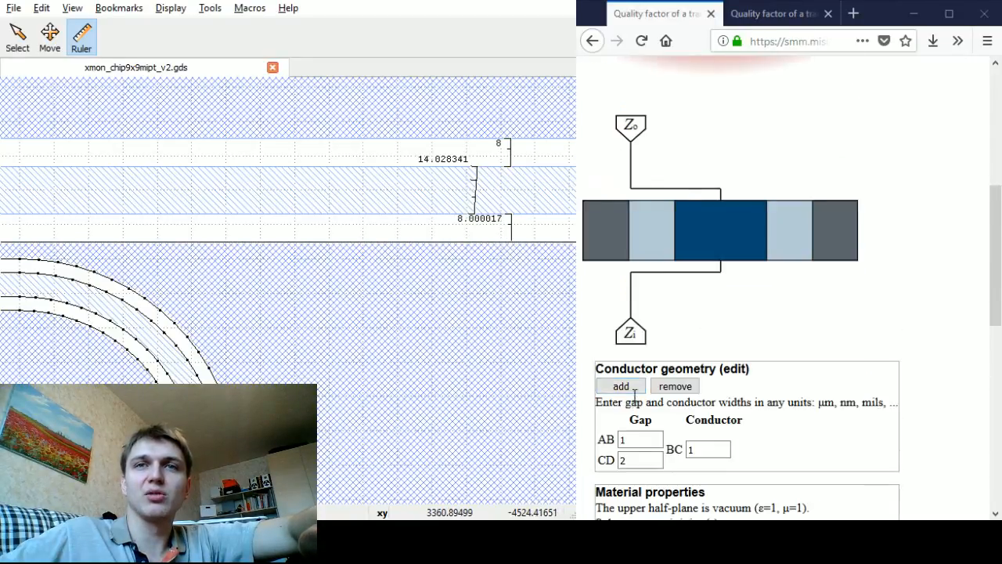
mouse_move(672, 391)
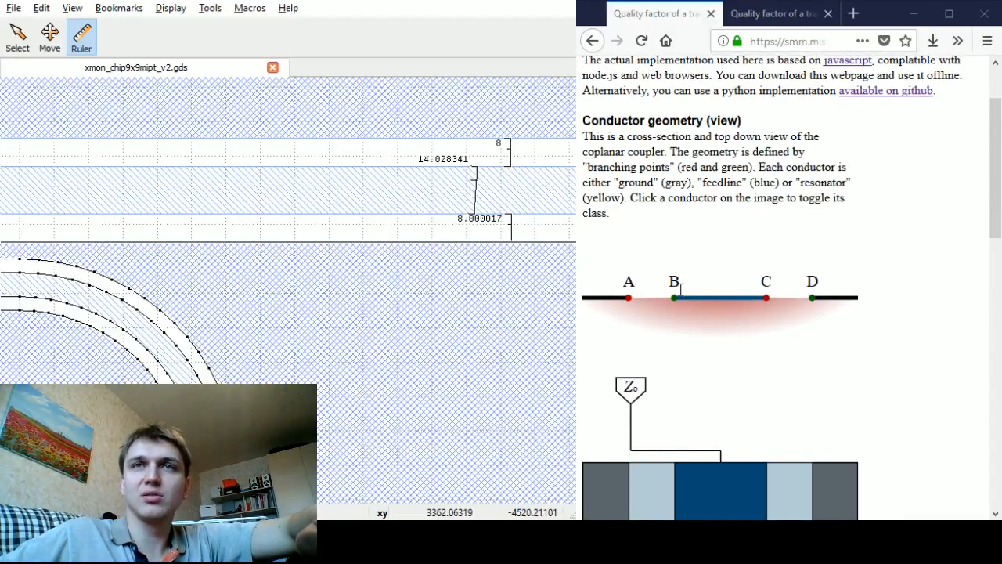
scroll(down, 3)
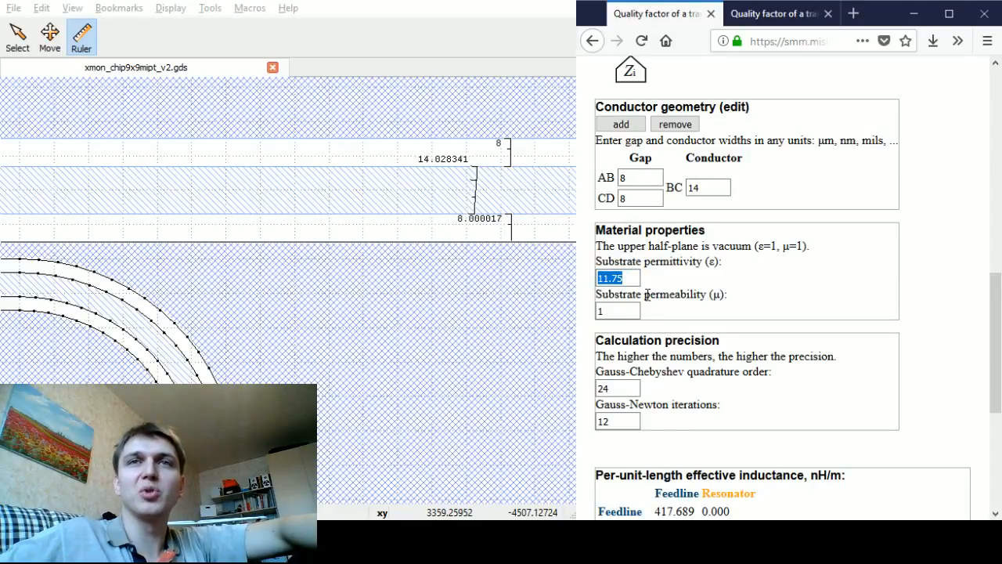
scroll(down, 3)
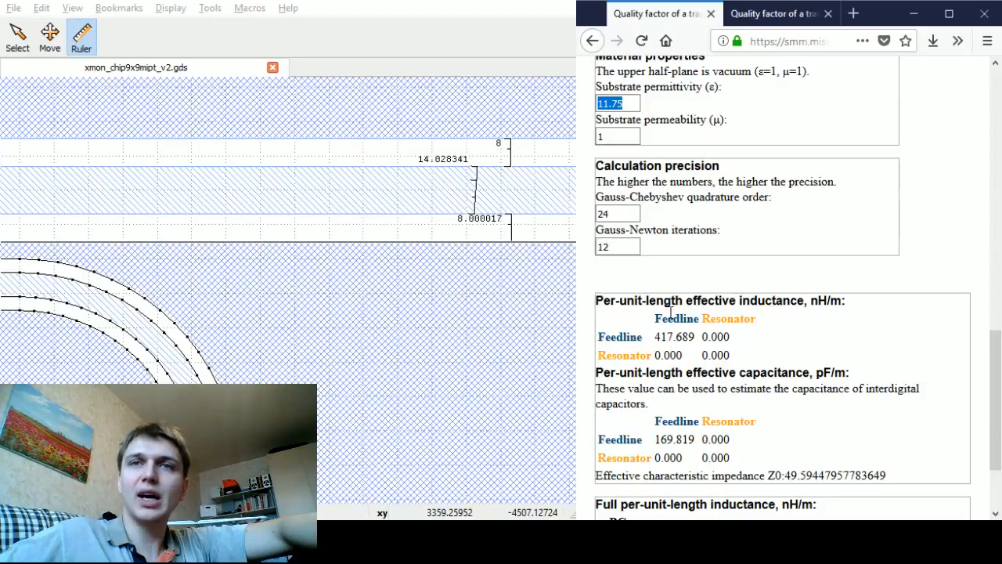
scroll(down, 3)
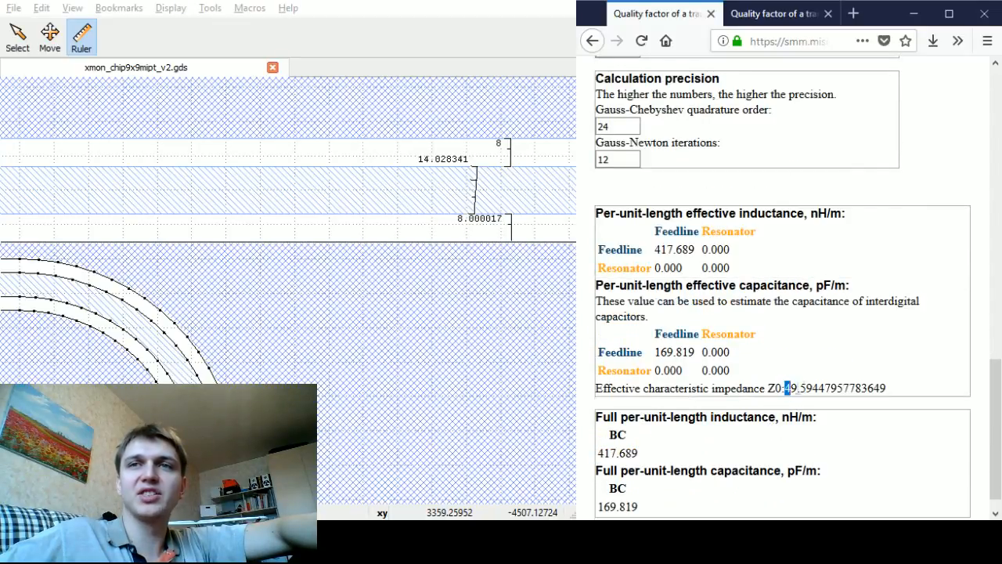
drag(786, 389, 821, 388)
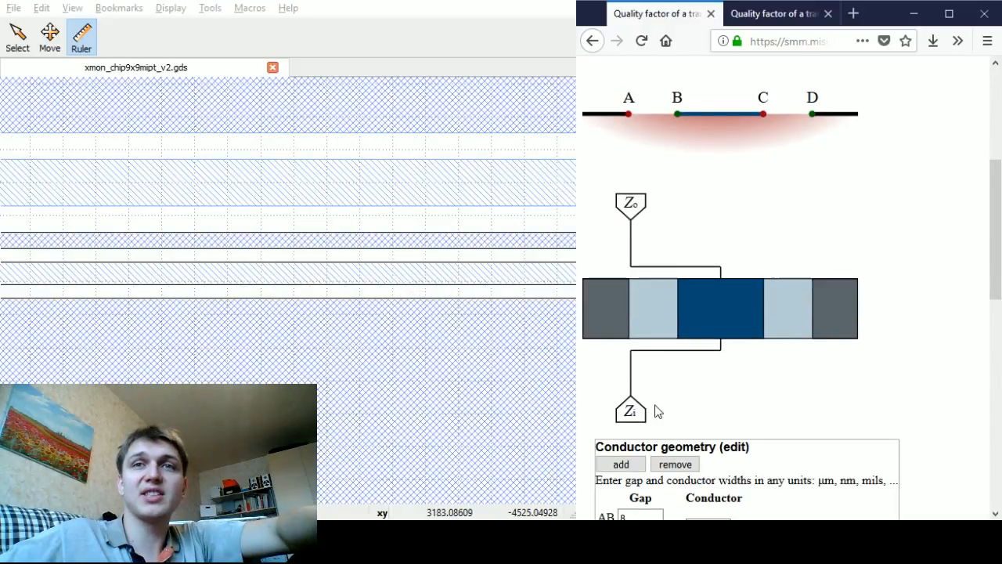
Step: Add extra geometry rows: gaps EF, GH and conductors DE, FG, each initially 1
scroll(down, 3)
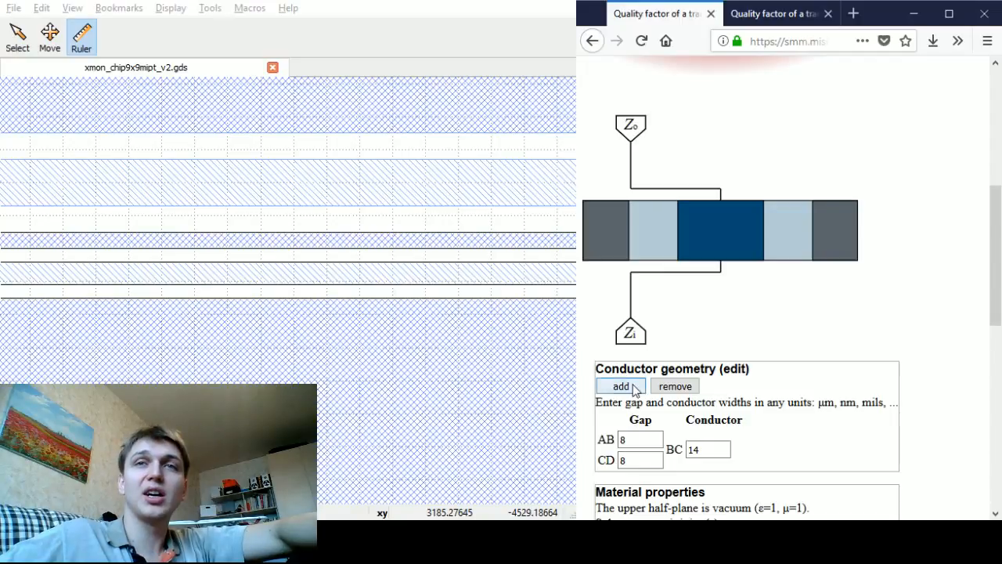
click(620, 385)
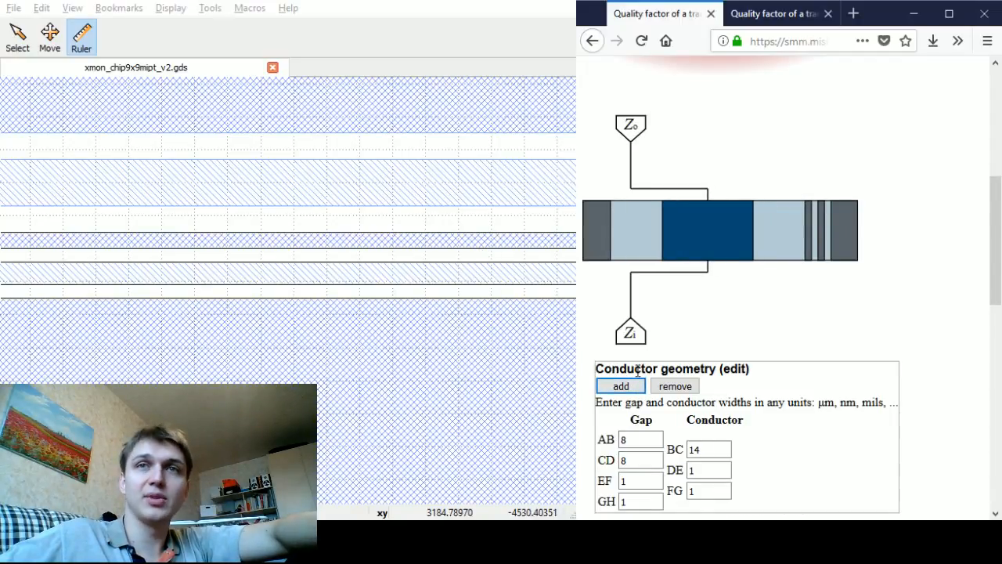
mouse_move(384, 257)
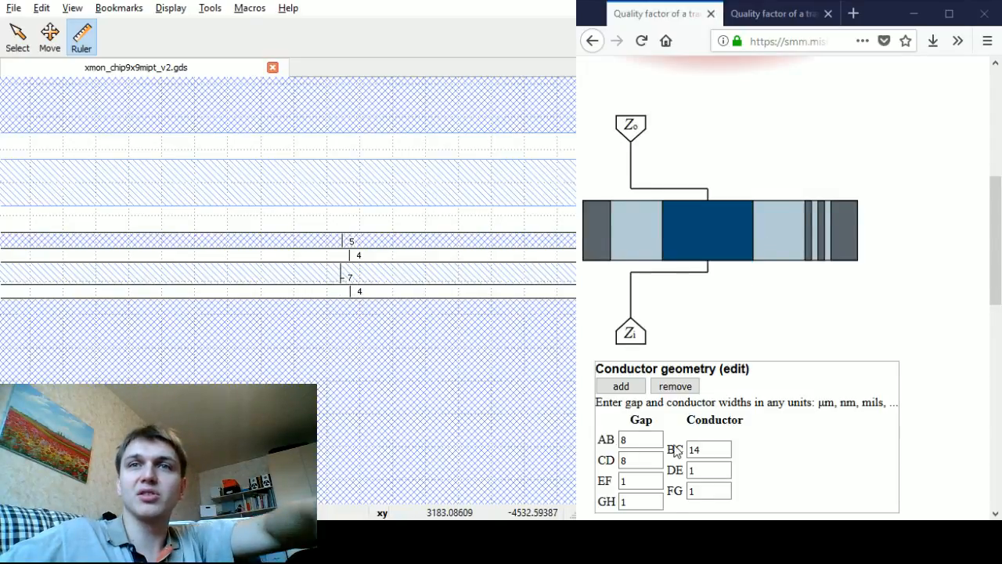
Step: Set gaps EF, GH to 4, conductors DE 5 and FG 7, and mark FG as the resonator
scroll(down, 3)
text(4)
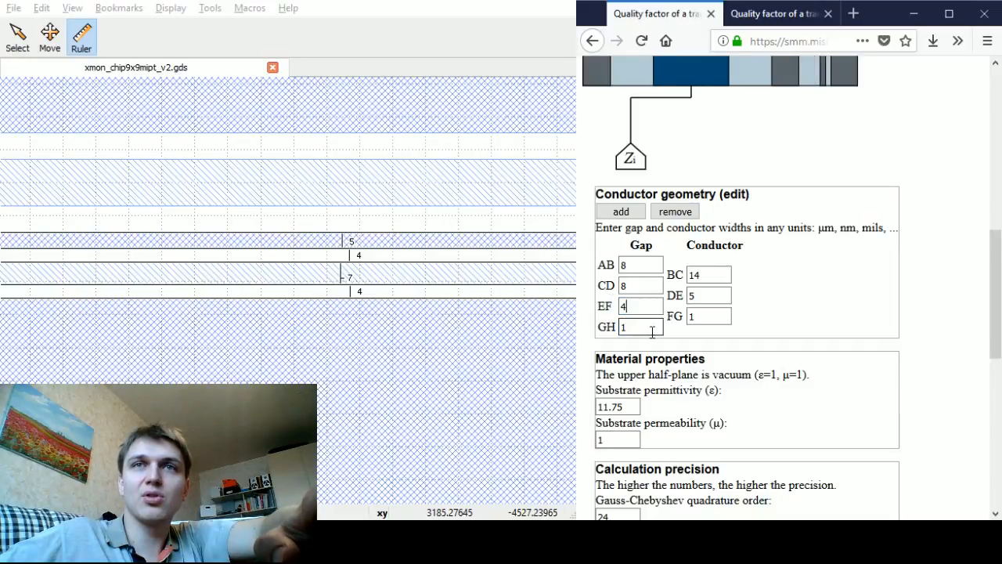
text(7)
click(640, 327)
text(4)
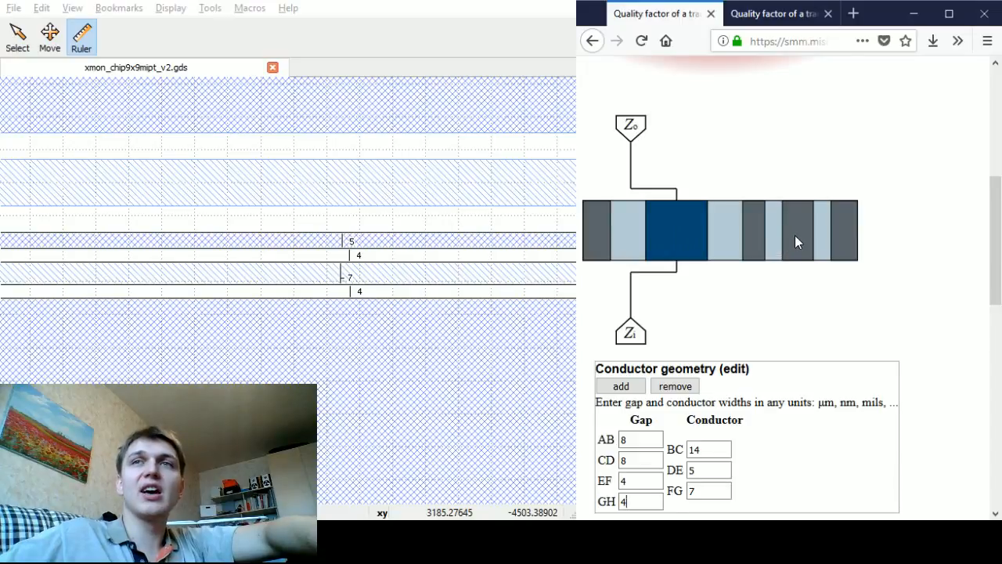
click(796, 230)
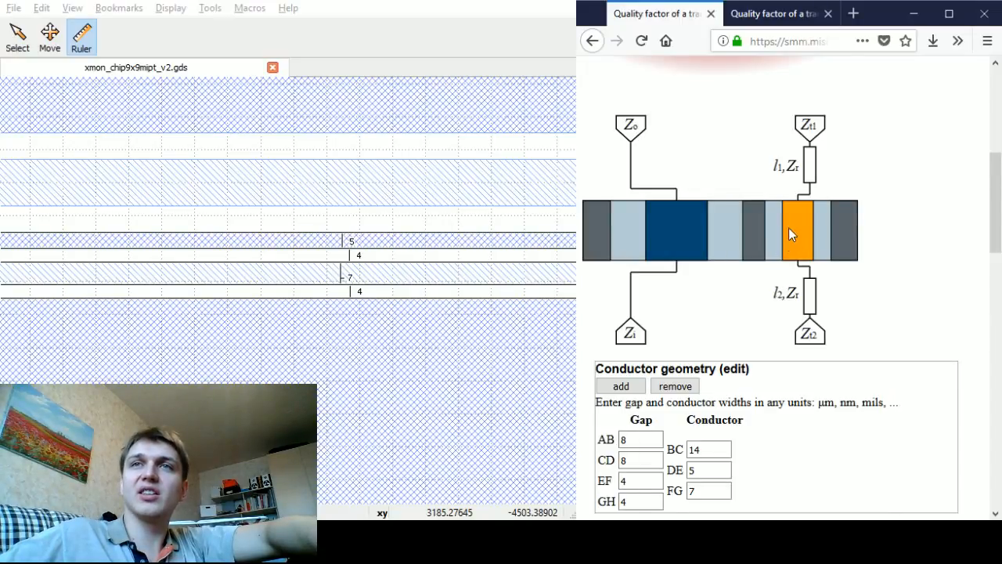
scroll(down, 3)
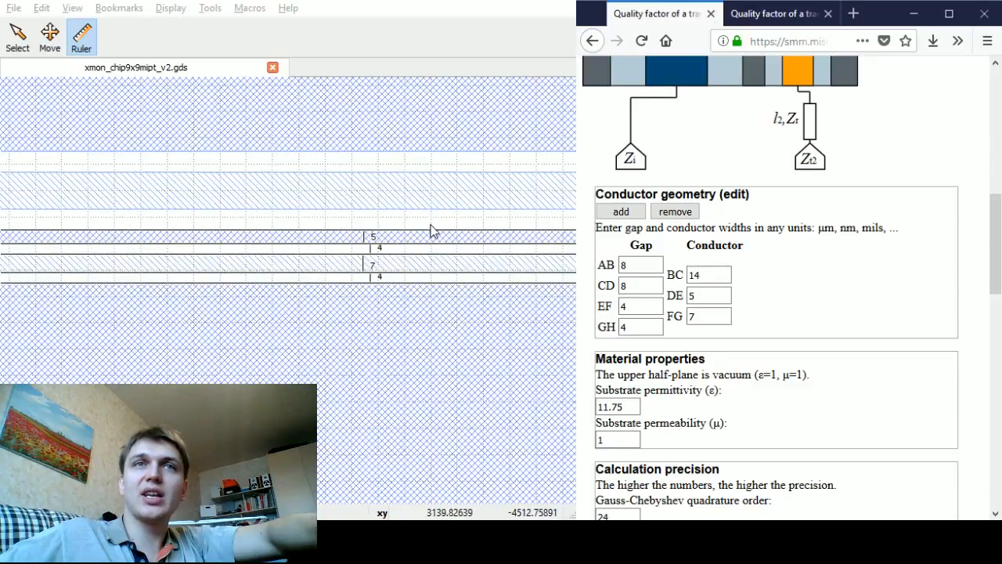
scroll(down, 3)
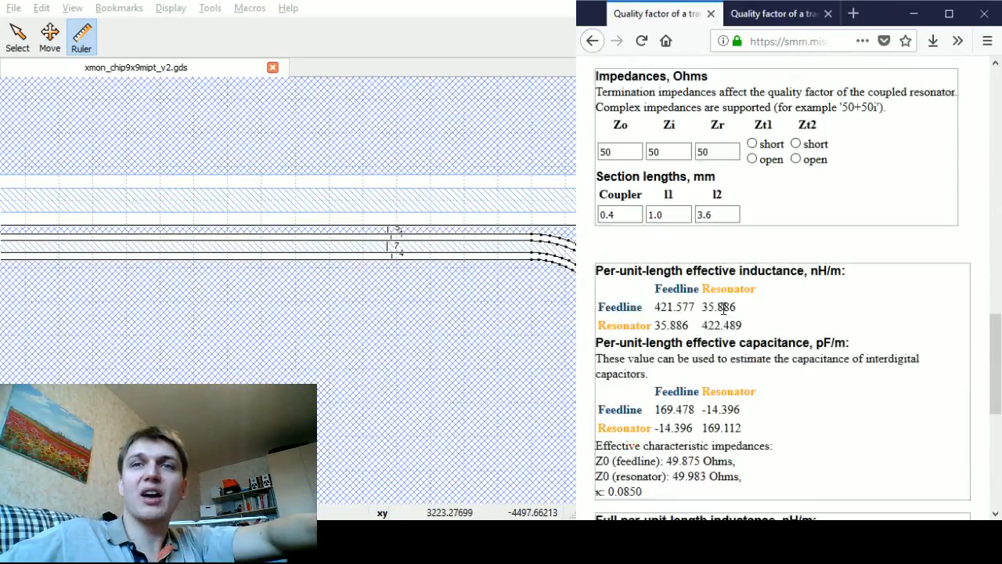
scroll(down, 3)
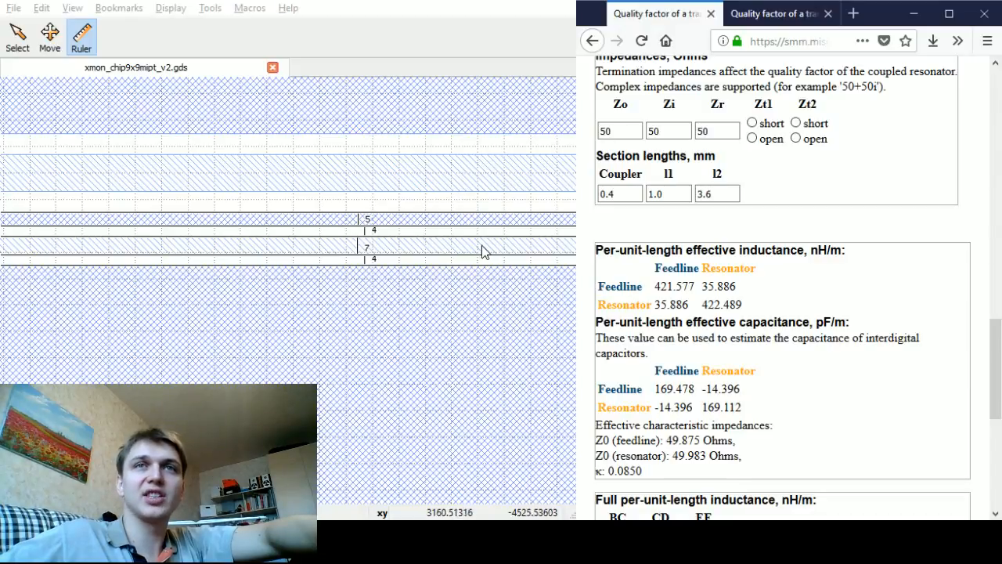
mouse_move(773, 358)
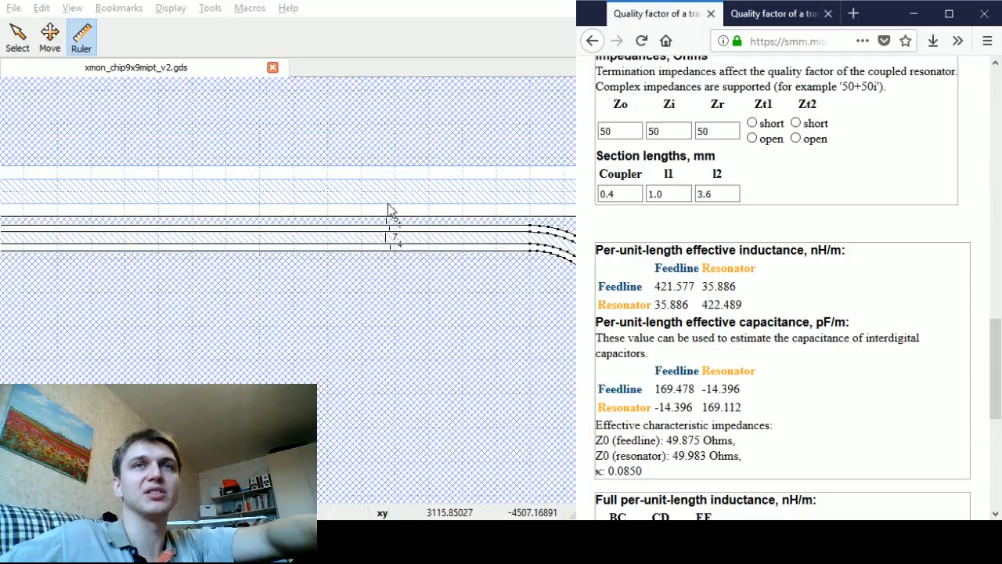
mouse_move(420, 218)
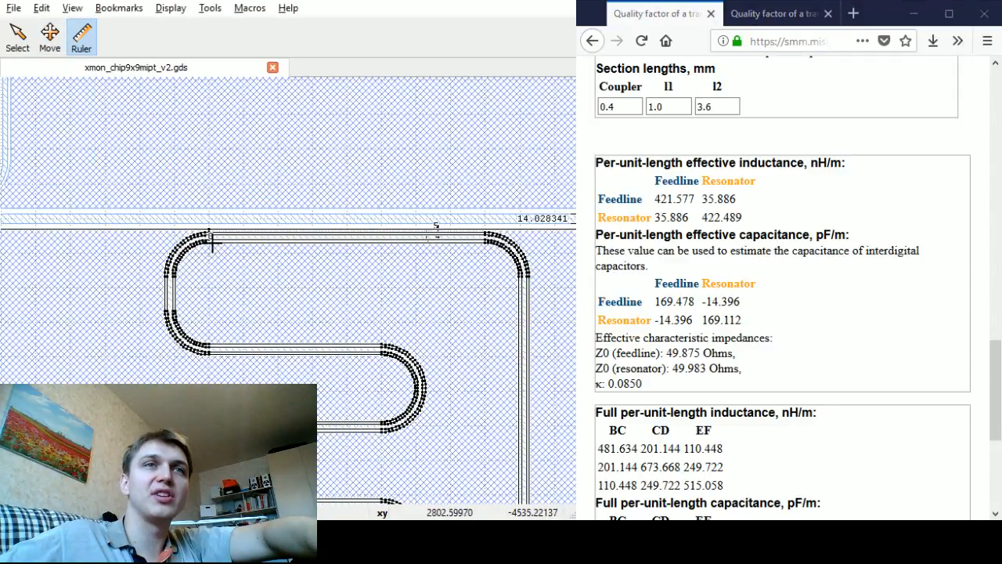
Step: Measure the straight parallel coupling section with a ruler, reading about 400
drag(210, 238, 485, 238)
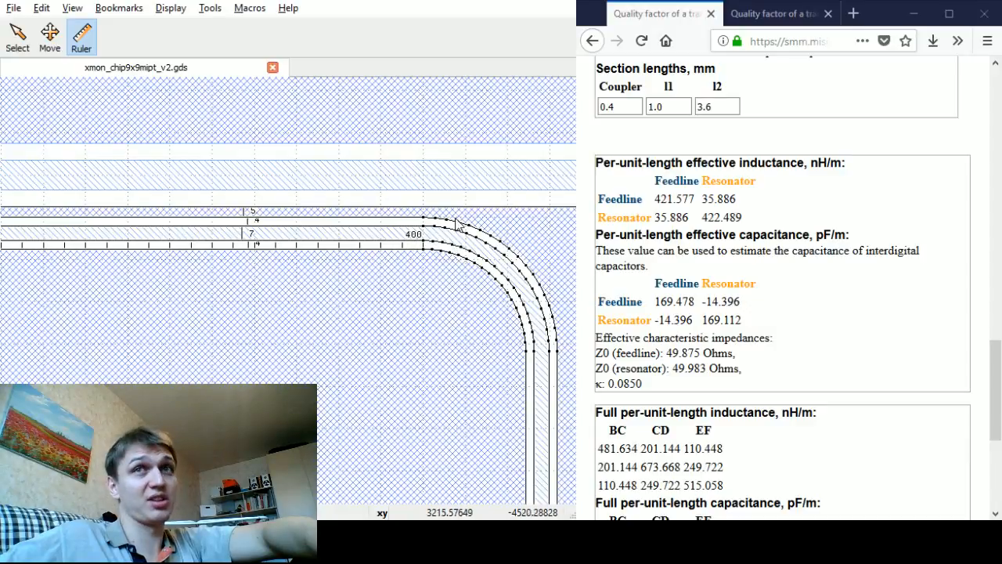
mouse_move(489, 194)
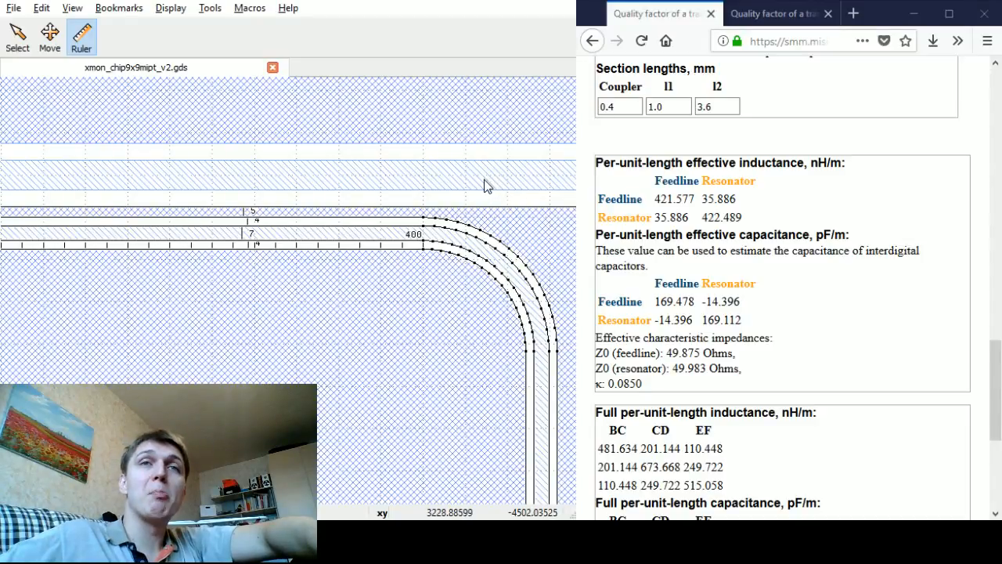
mouse_move(485, 191)
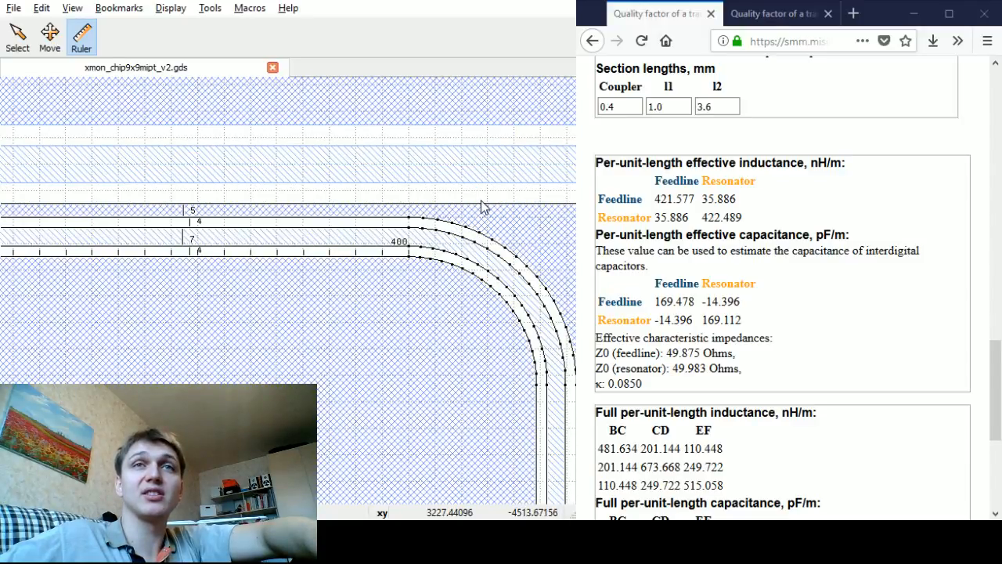
mouse_move(372, 238)
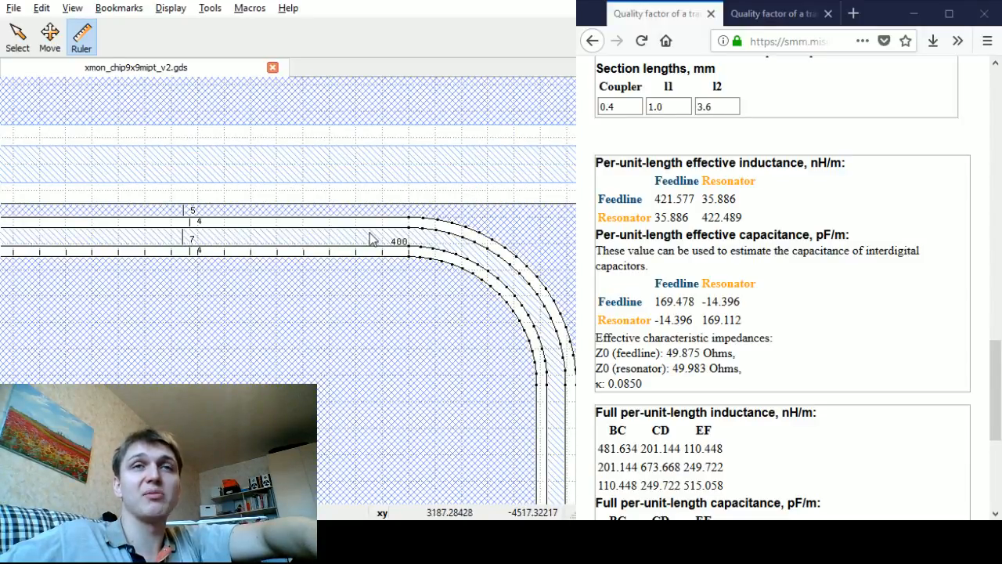
mouse_move(414, 242)
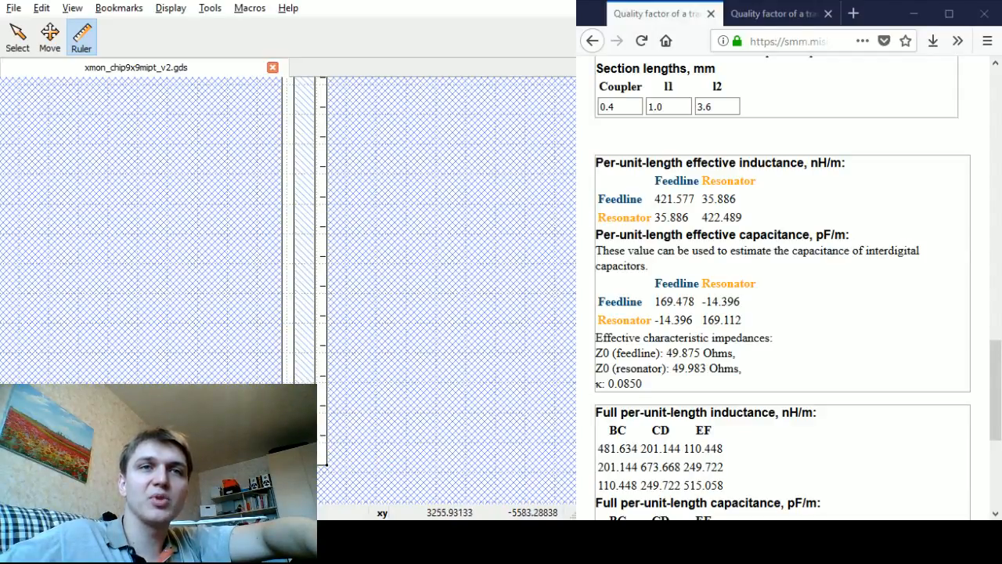
Step: Set section length l1 to 1.004 mm, alongside coupler 0.4 and l2 3.6 mm
scroll(down, 3)
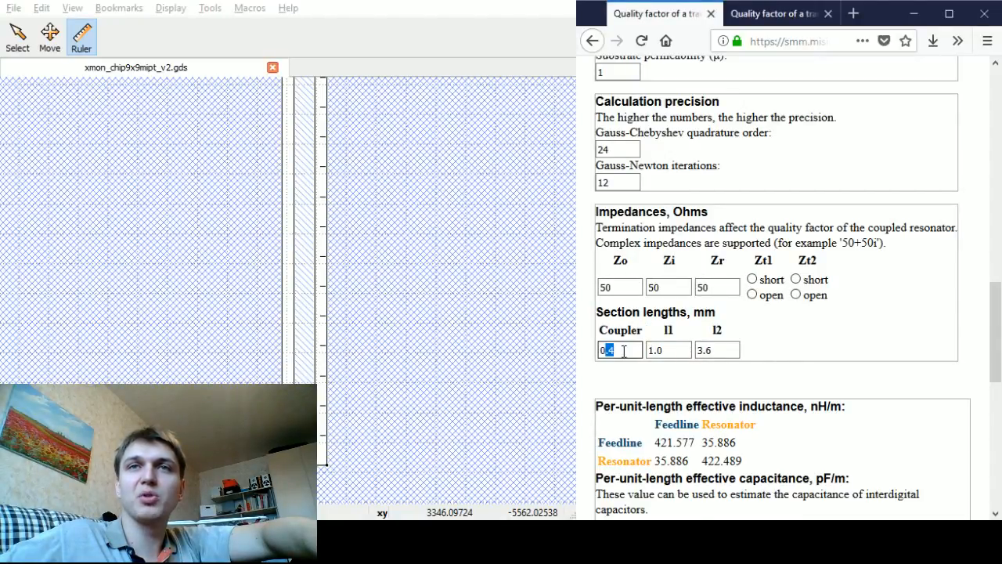
click(669, 351)
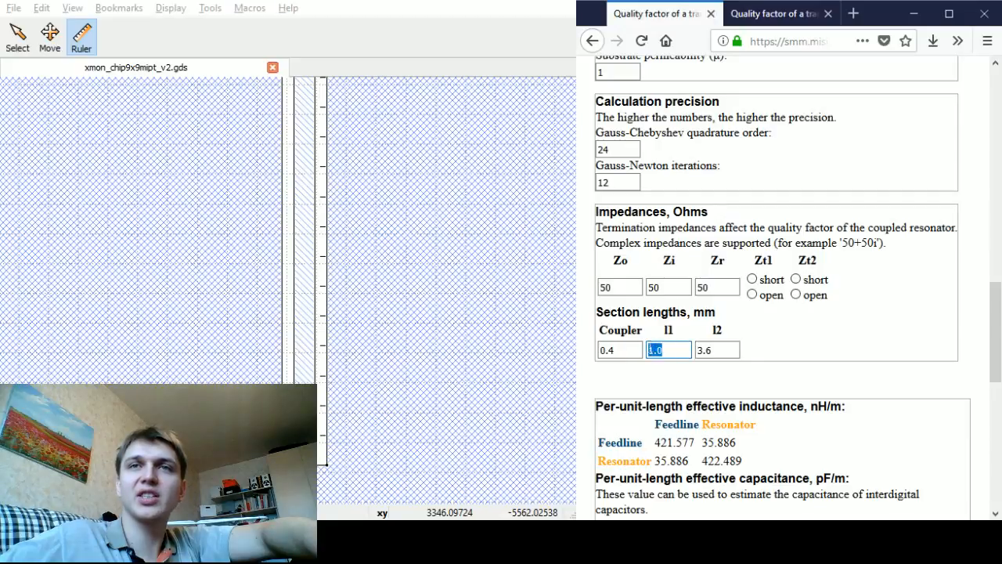
mouse_move(383, 322)
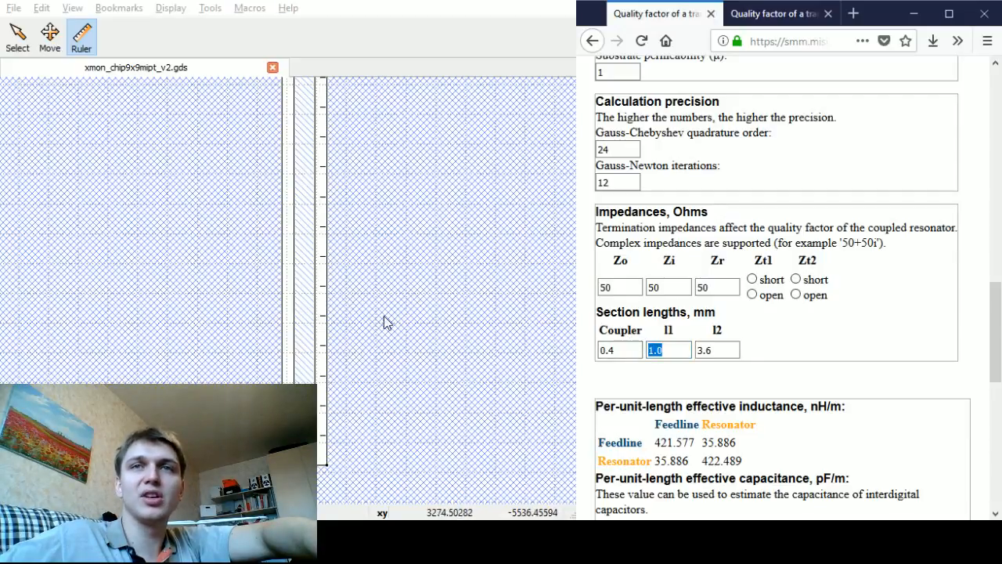
click(669, 349)
text(04)
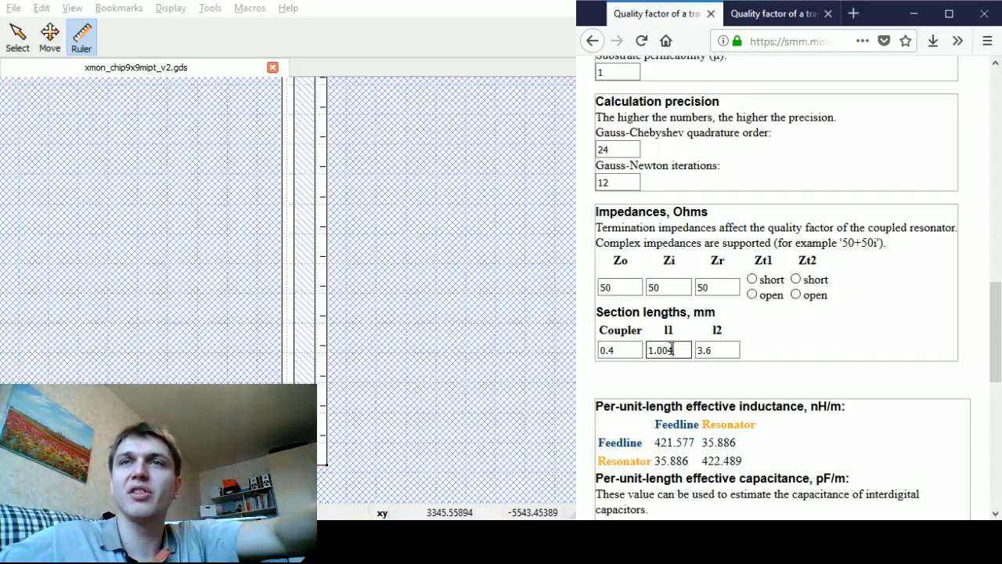
click(752, 295)
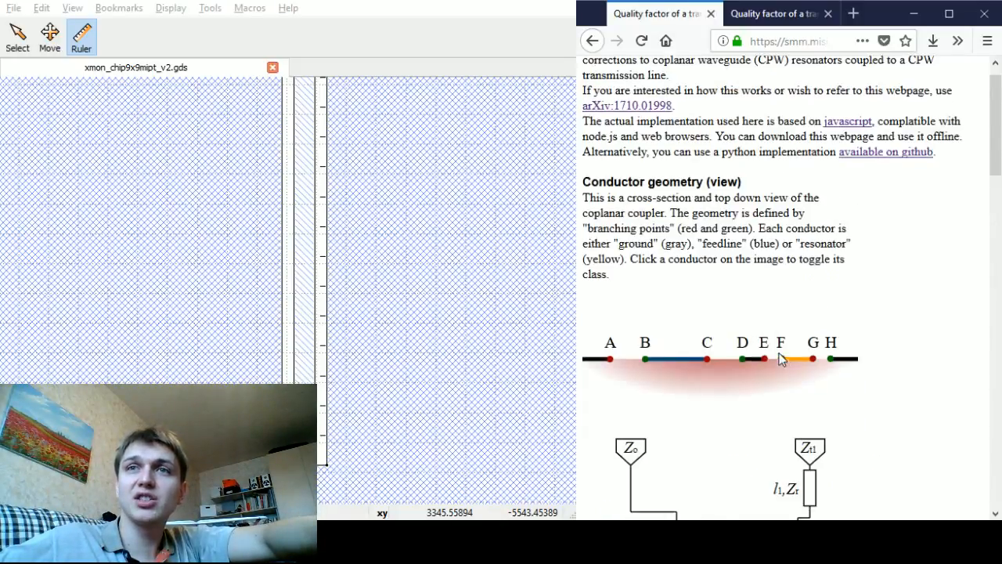
scroll(down, 3)
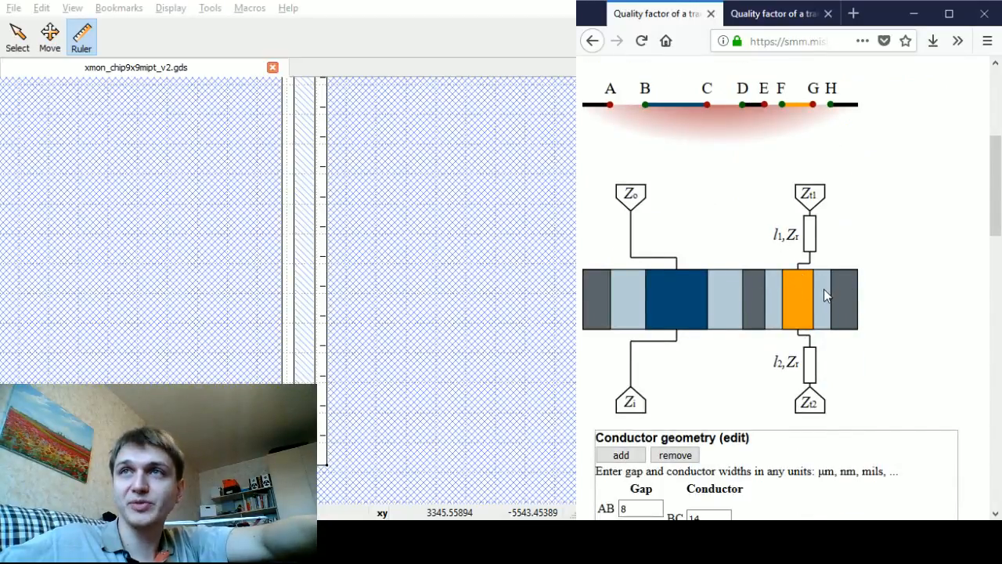
double_click(777, 234)
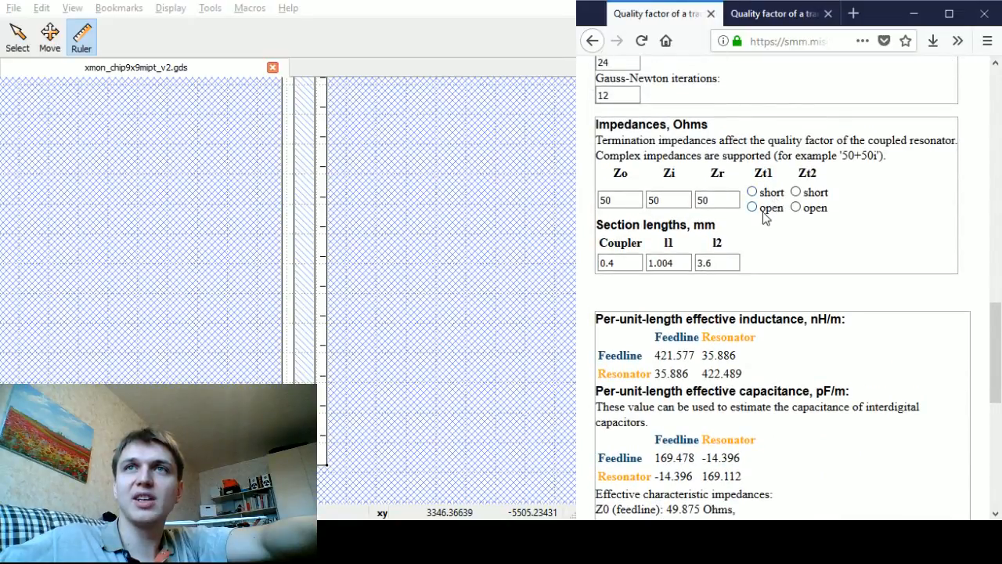
Step: Set termination Zt1 to open and Zt2 to short, then review the results
click(752, 206)
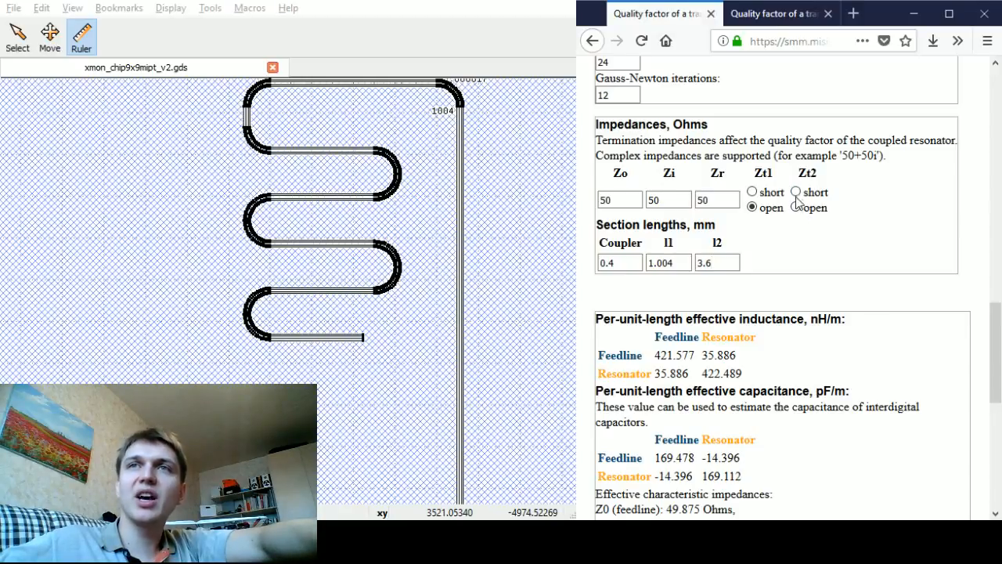
click(796, 191)
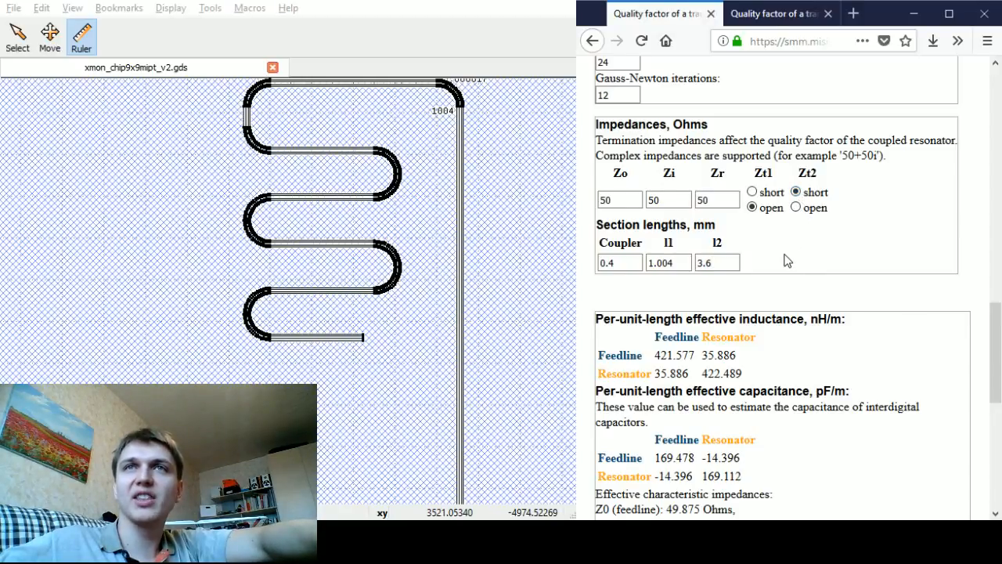
scroll(down, 3)
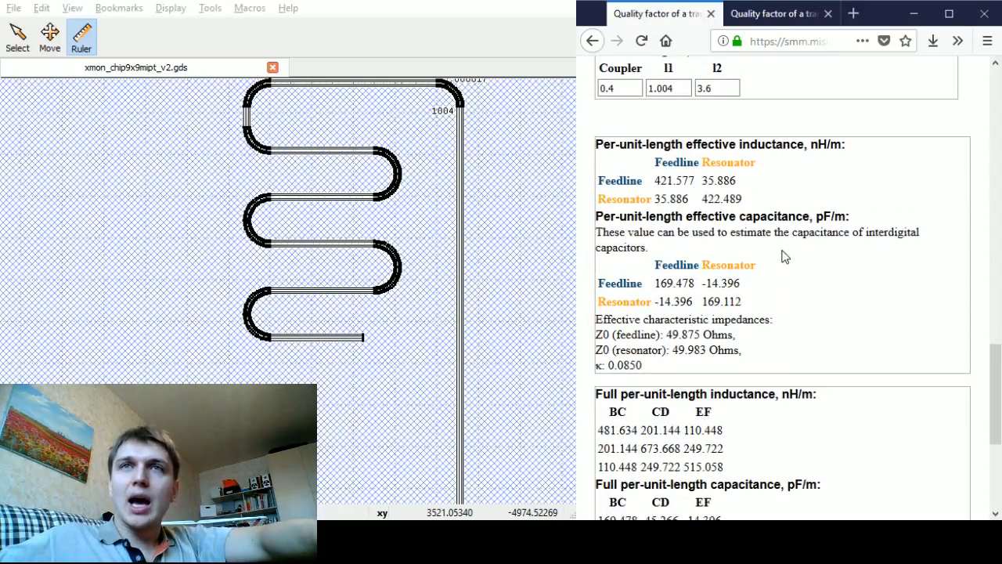
scroll(up, 3)
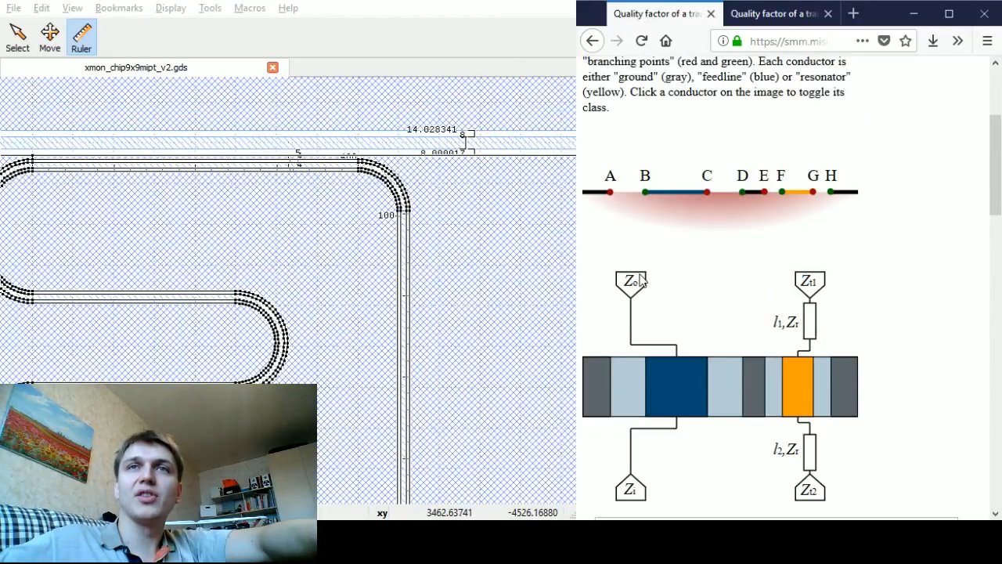
scroll(down, 3)
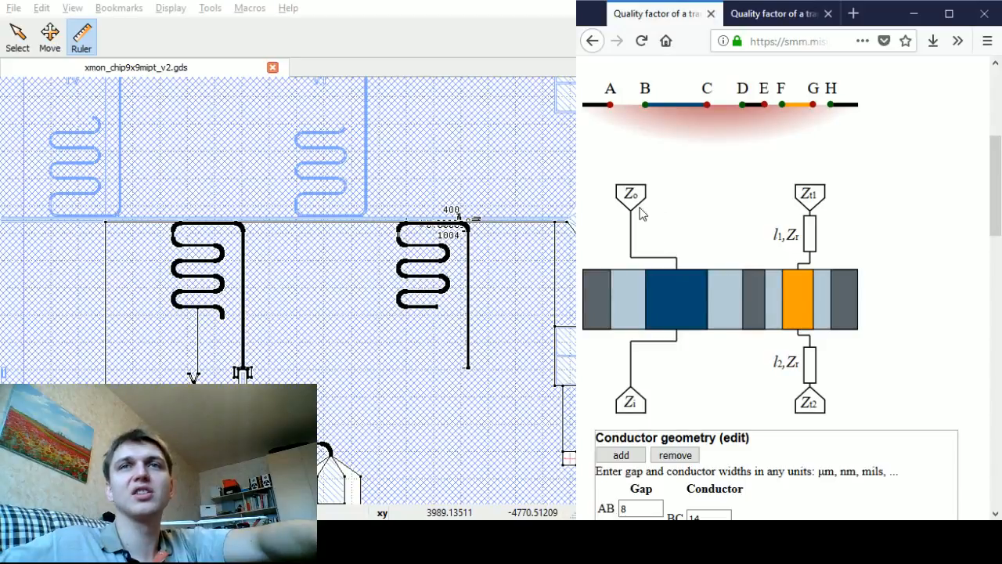
mouse_move(462, 373)
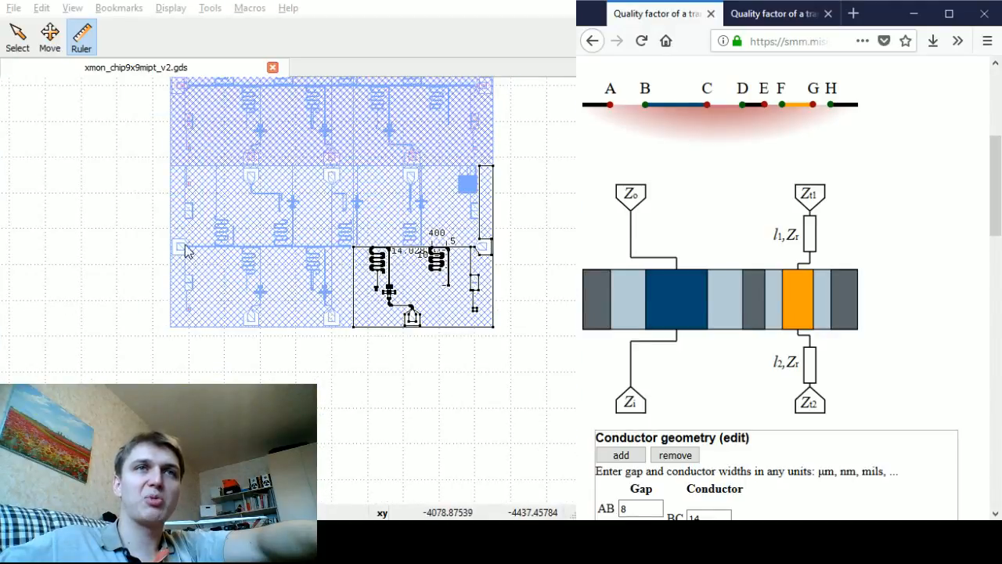
scroll(down, 3)
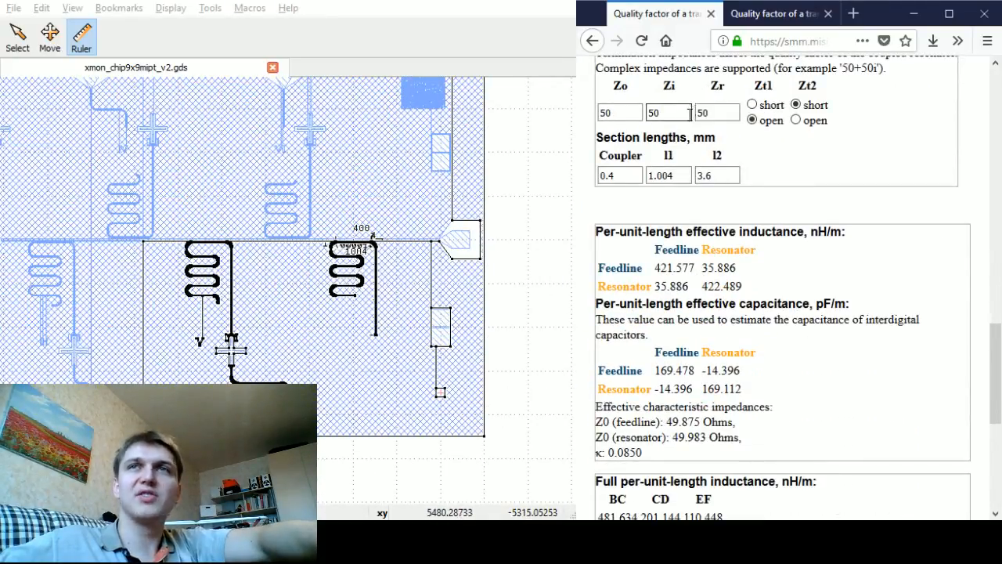
scroll(down, 3)
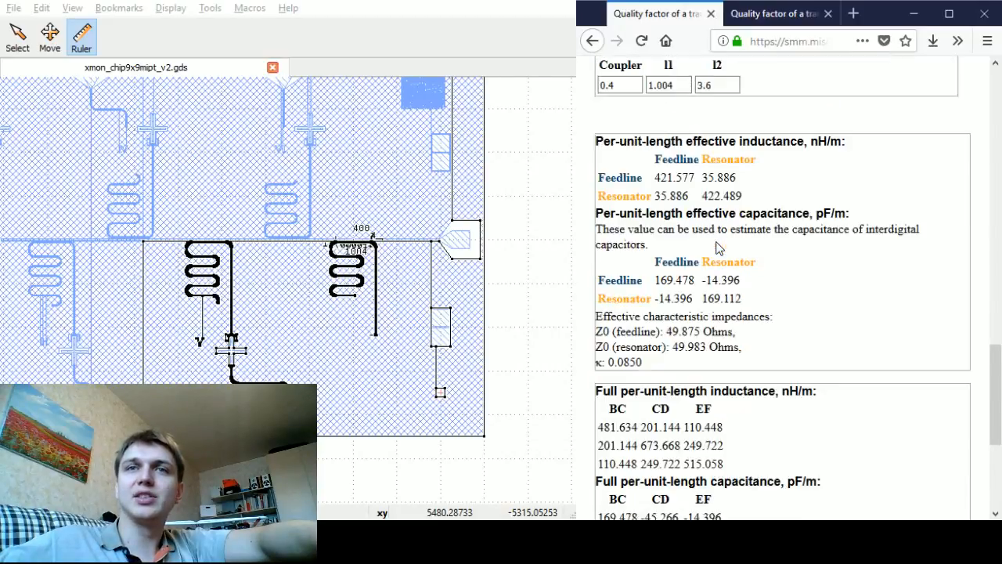
scroll(down, 3)
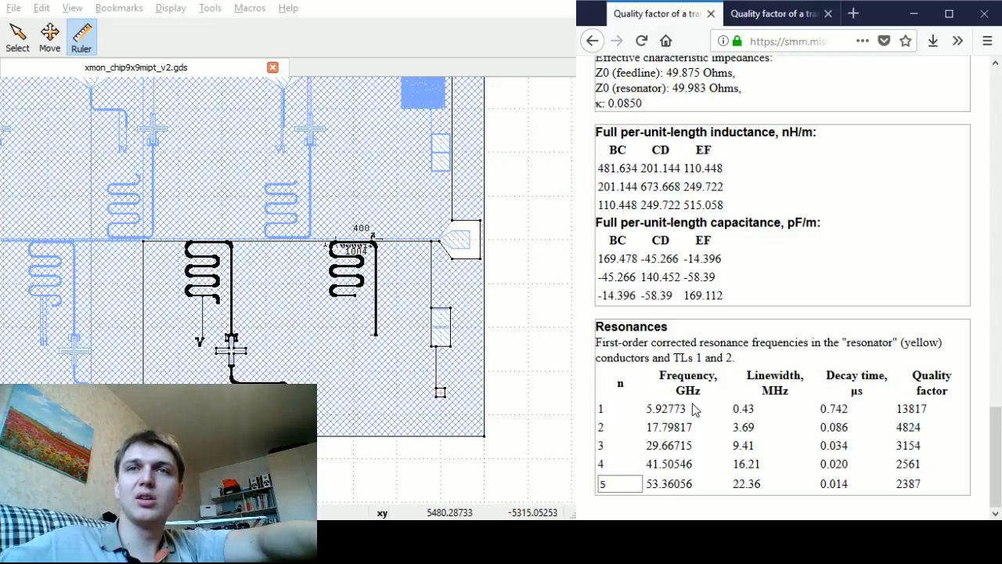
mouse_move(719, 413)
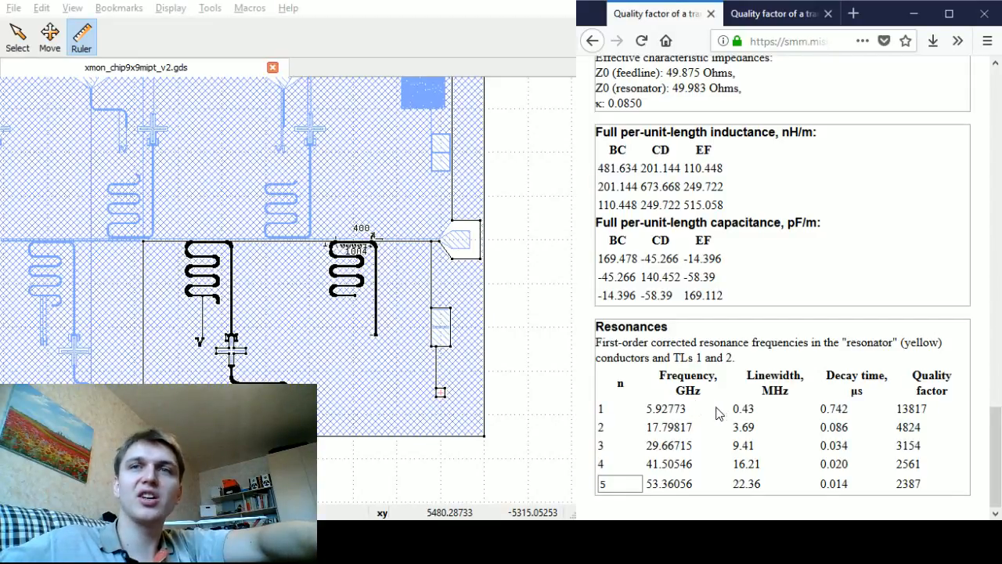
double_click(742, 409)
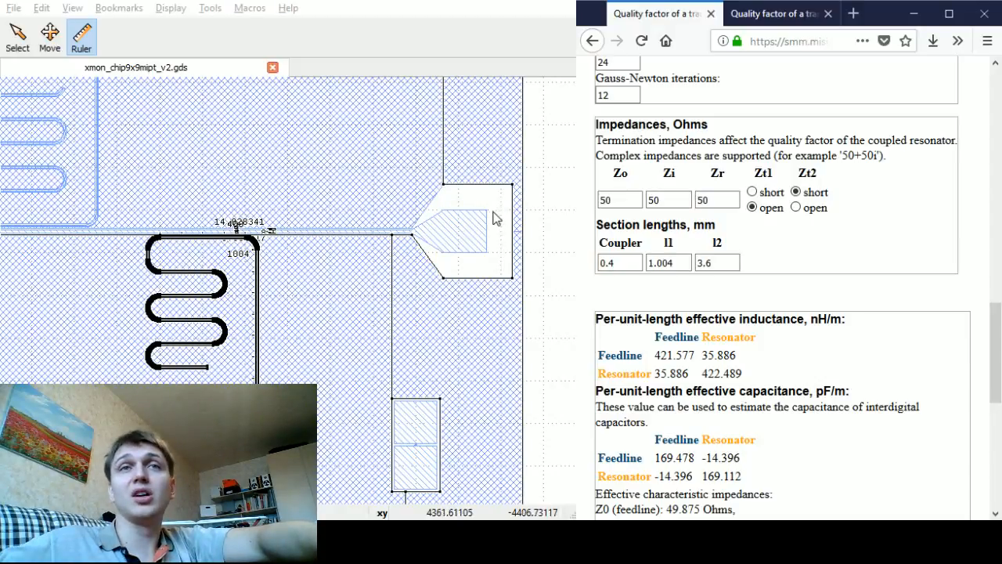
Step: Set feedline termination Zo to 5000 Ω, giving fundamental resonance 5.92789 GHz with quality factor 8440
click(620, 200)
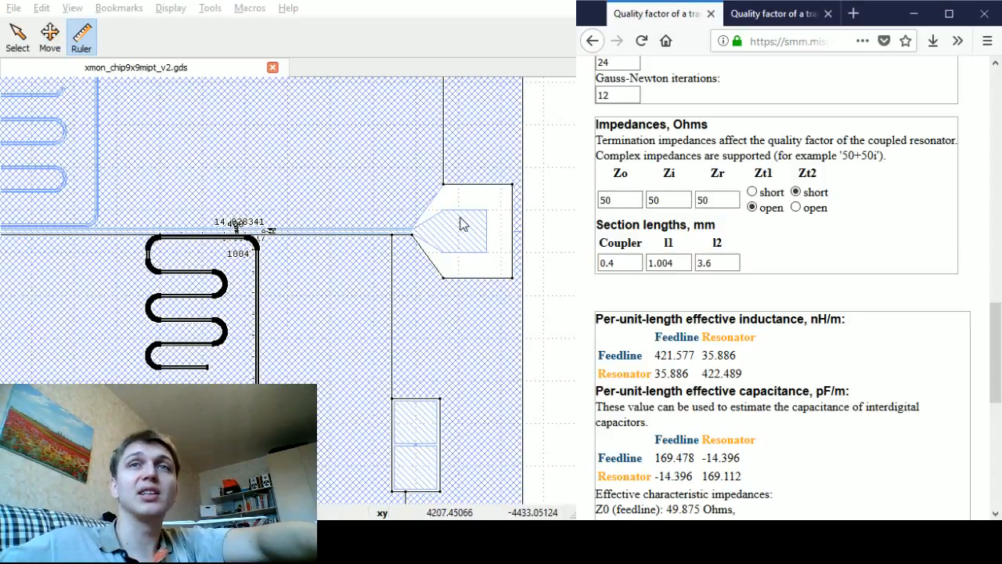
mouse_move(488, 227)
text(00)
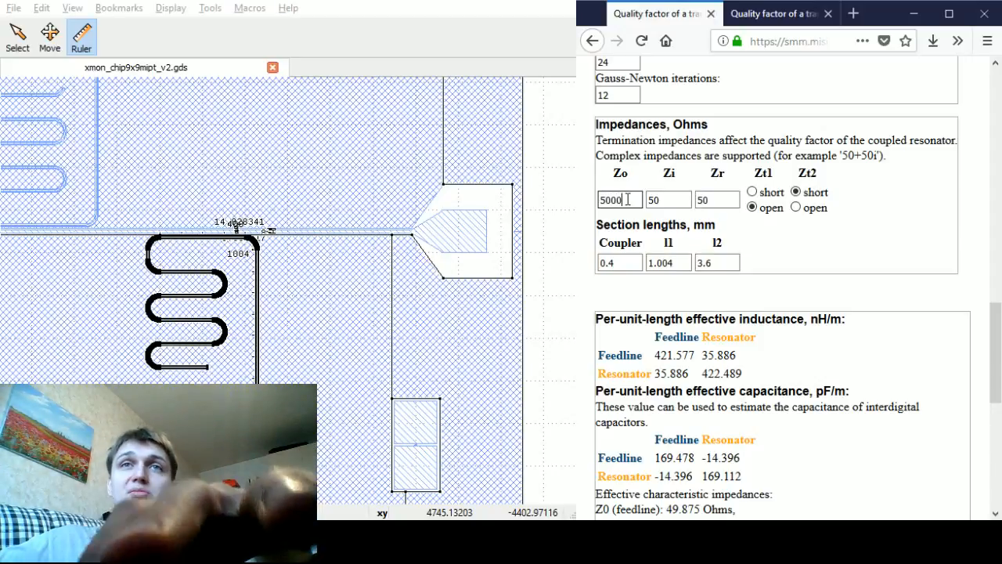
scroll(down, 3)
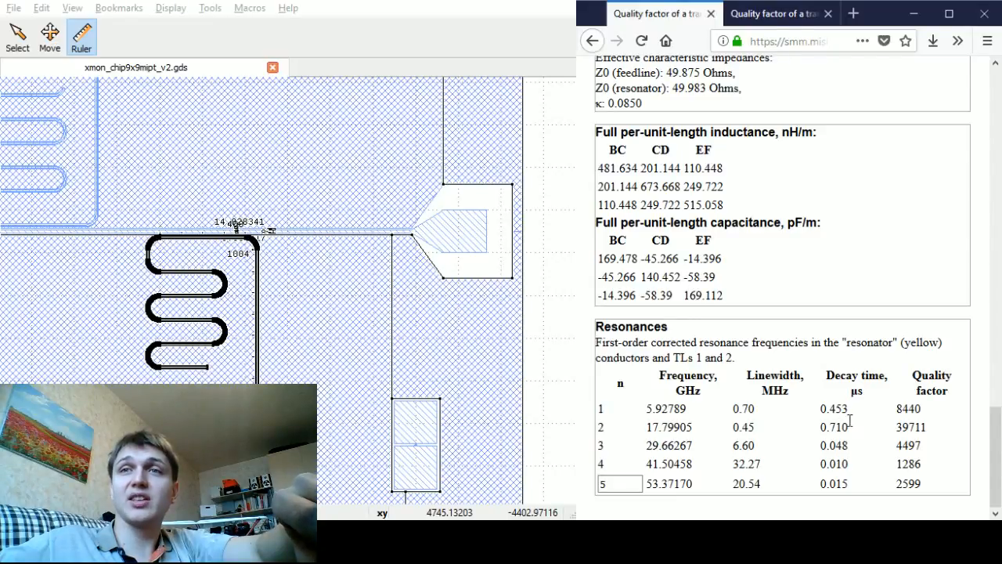
double_click(907, 407)
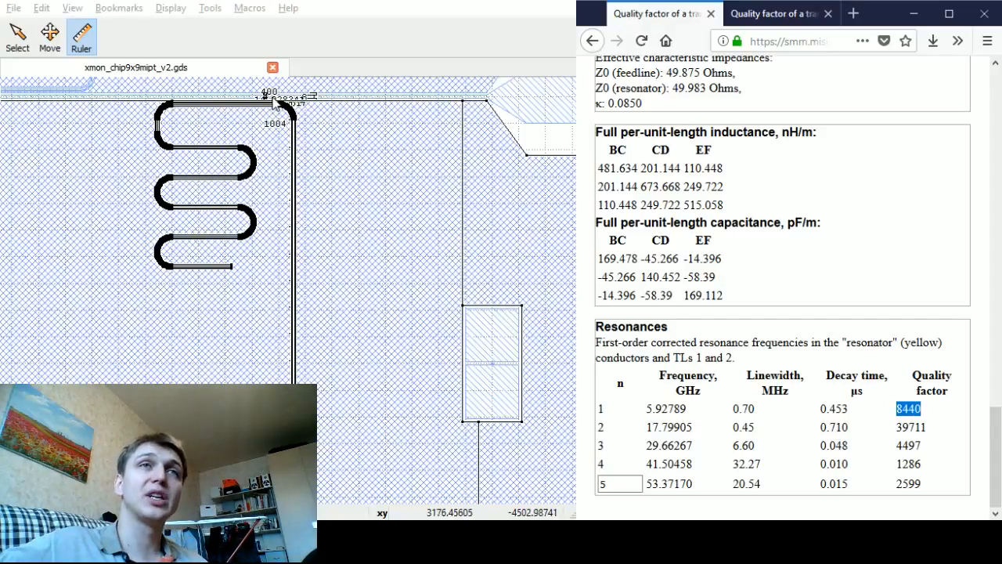
mouse_move(235, 248)
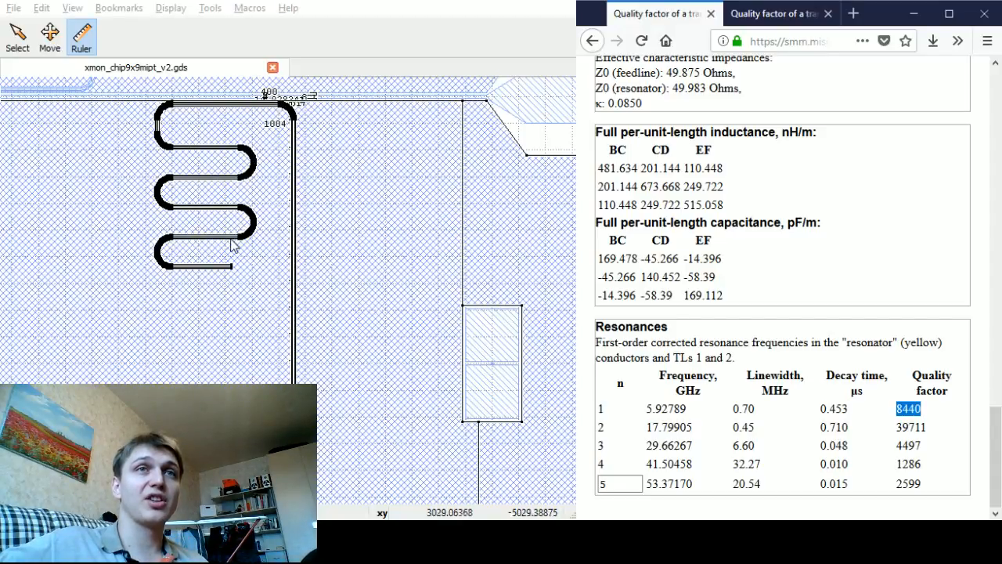
mouse_move(296, 182)
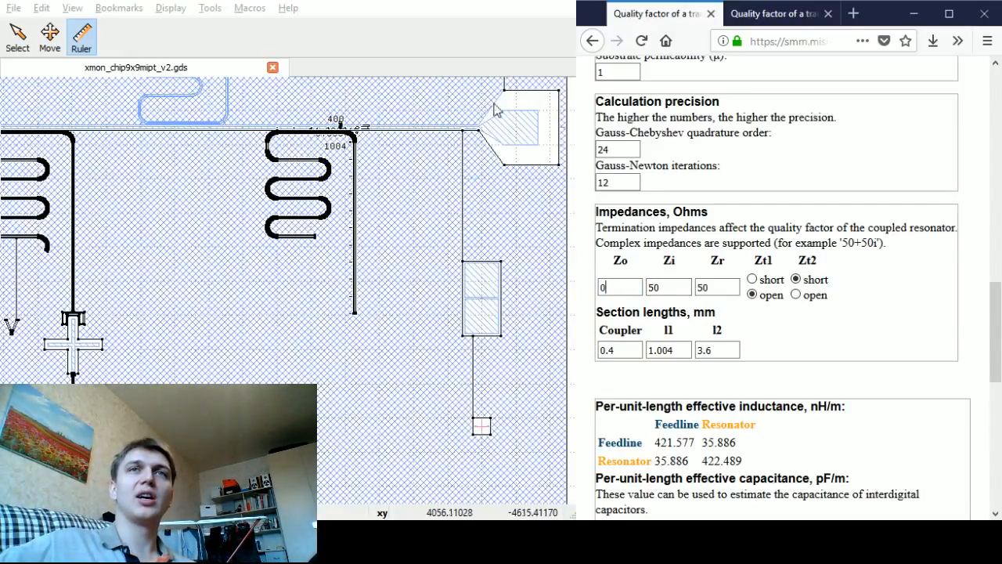
Step: With Zo changed to 0, view the fundamental resonance at 5.92756 GHz with quality factor 38122
scroll(down, 3)
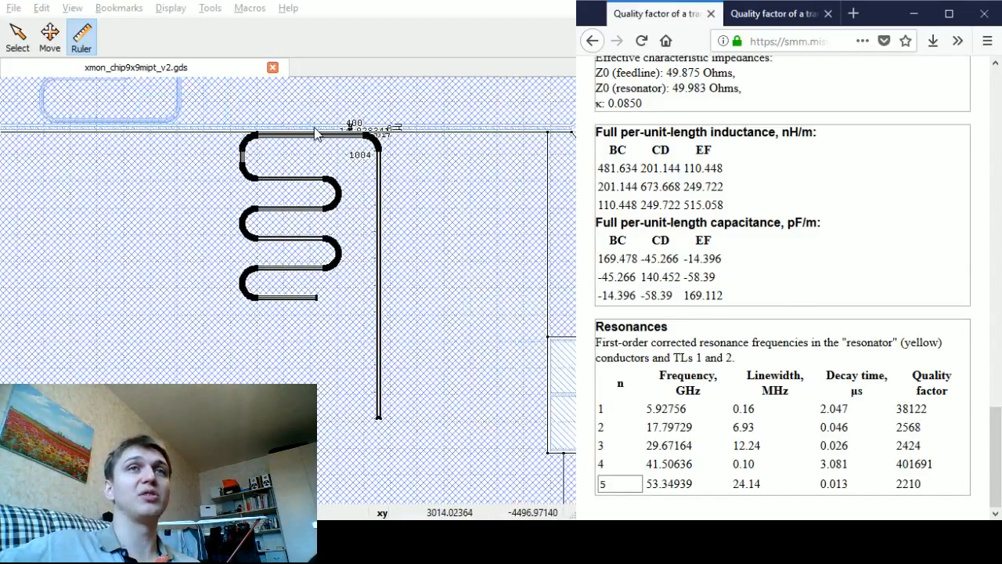
mouse_move(328, 152)
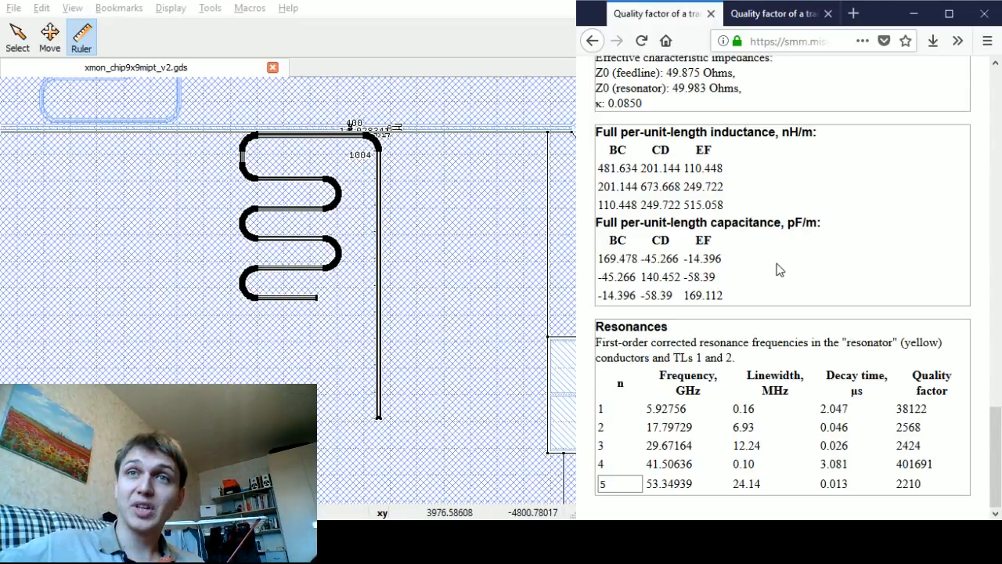
scroll(down, 3)
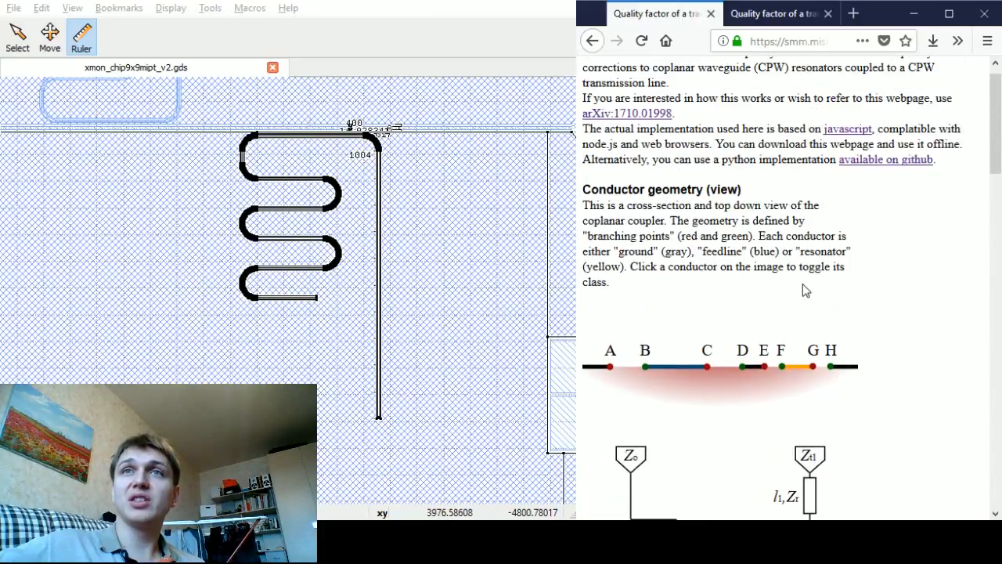
scroll(down, 3)
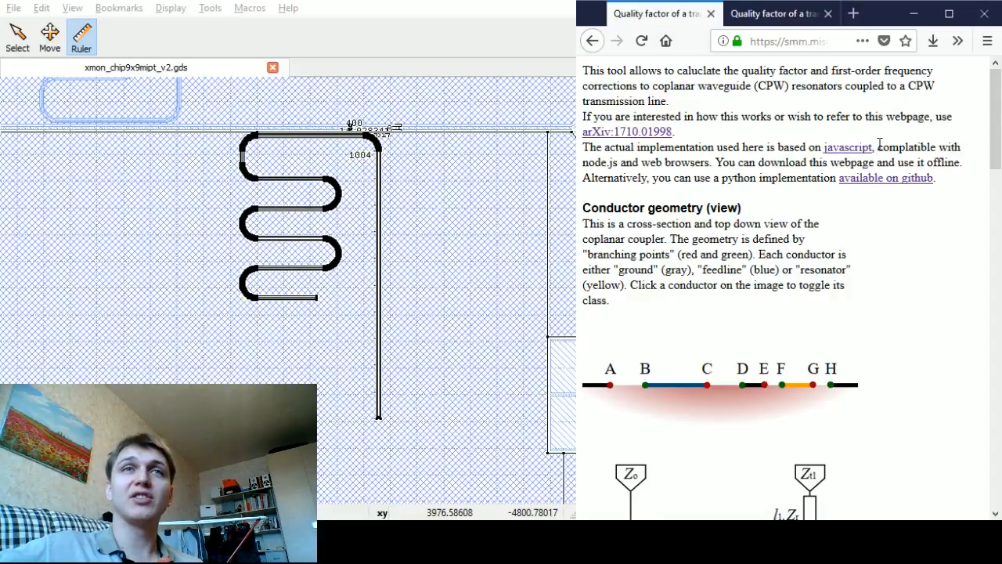
mouse_move(853, 140)
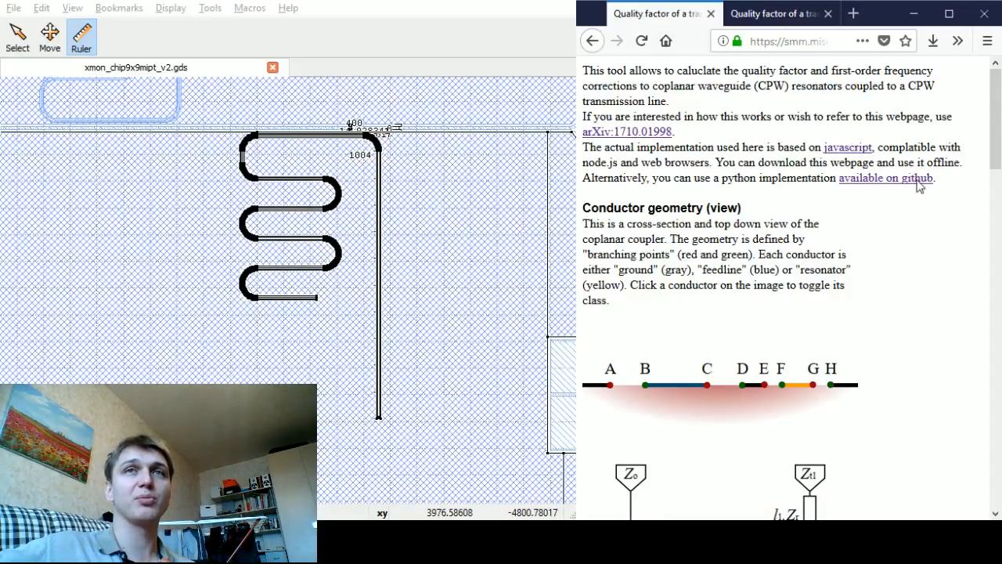
scroll(down, 3)
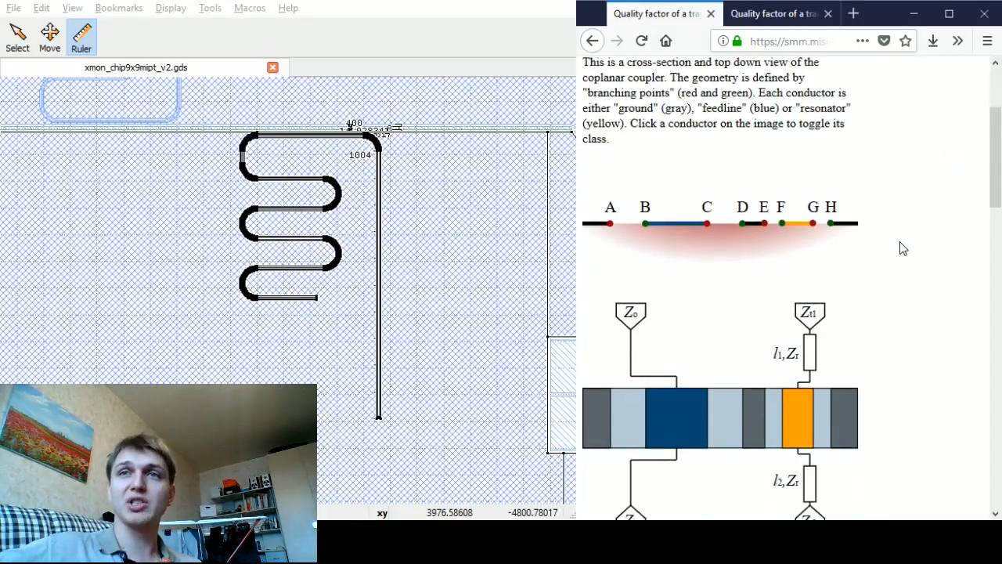